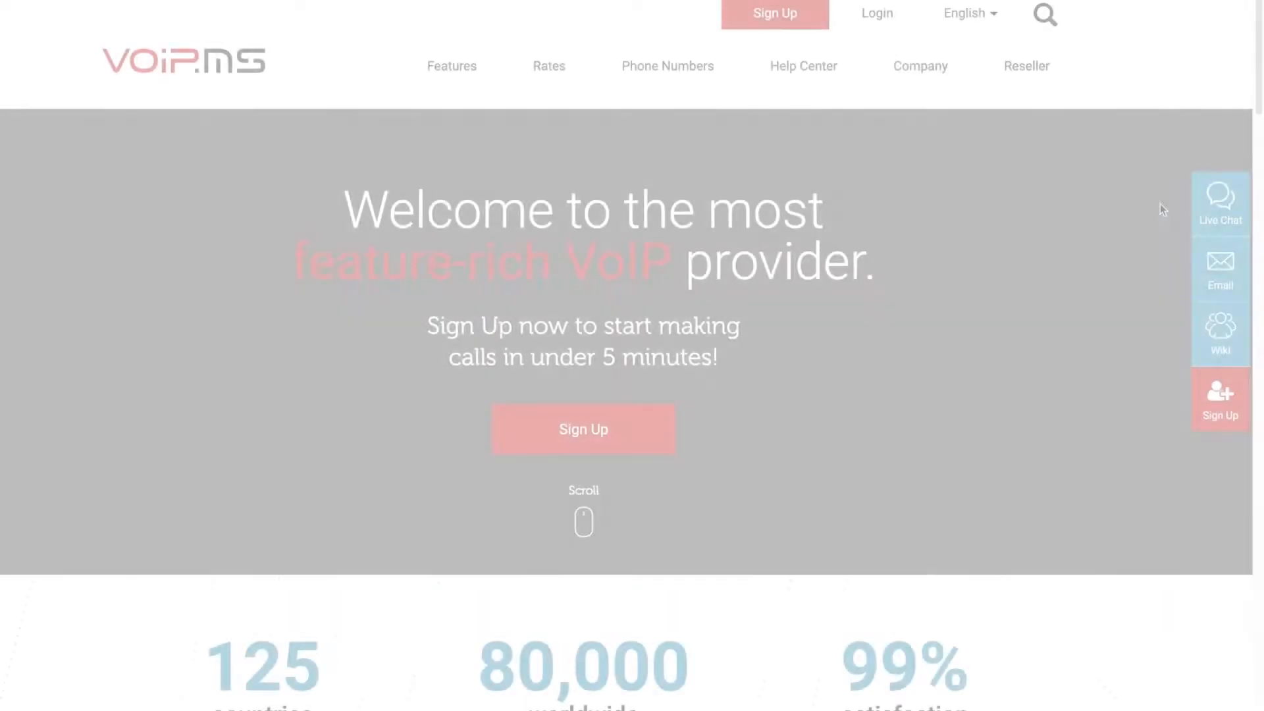
- Scroll the VoIP.ms portal home down to the Main and Sub Account Registration Status tables
scroll("down", 3)
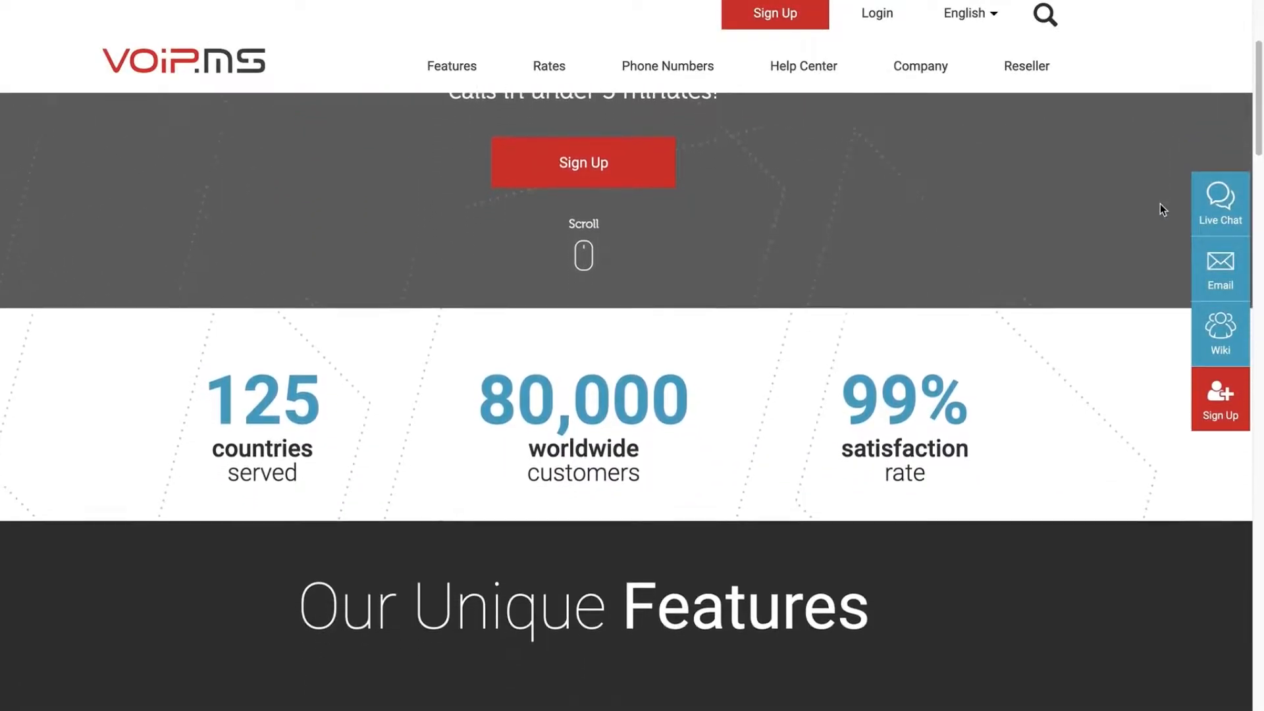
scroll("down", 3)
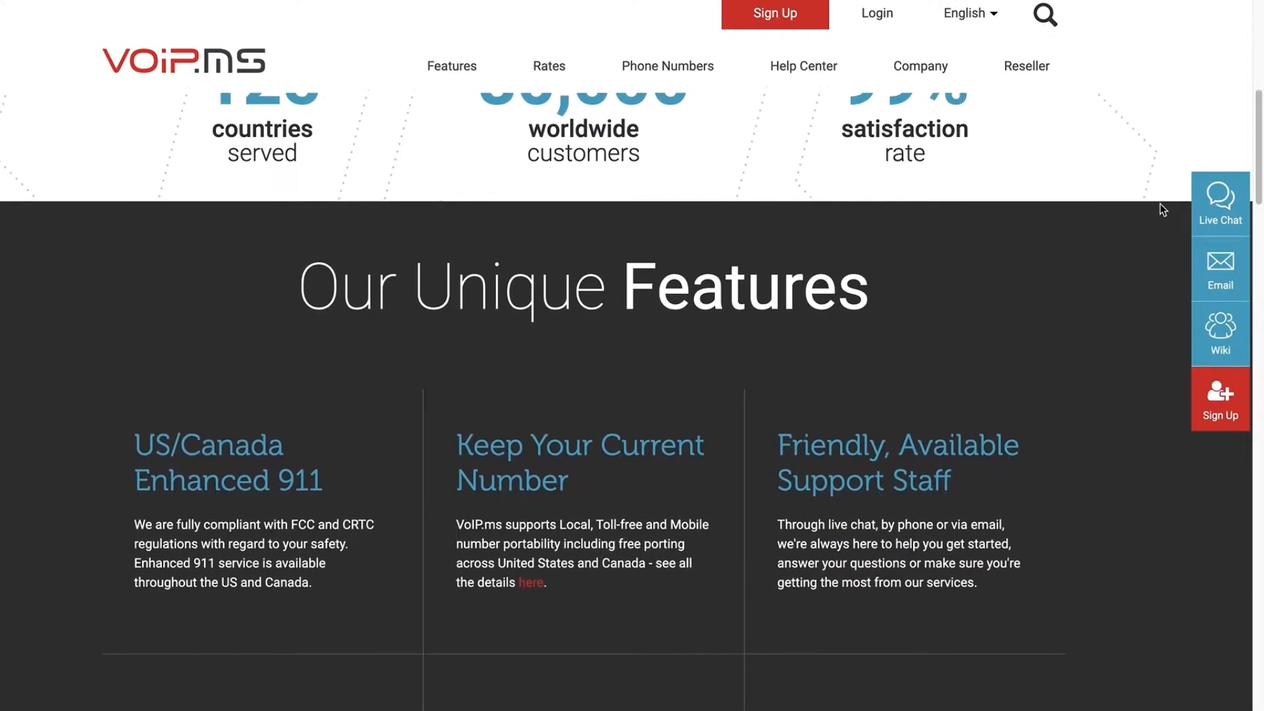
scroll("down", 3)
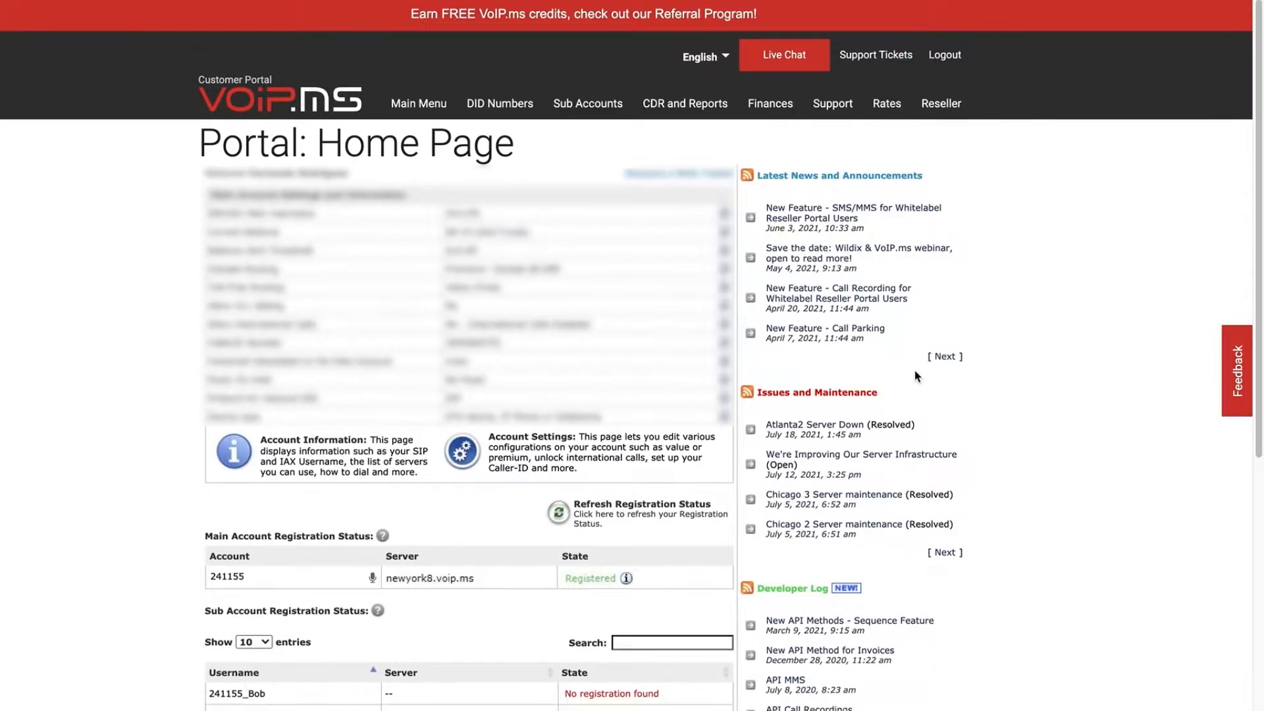
scroll("down", 3)
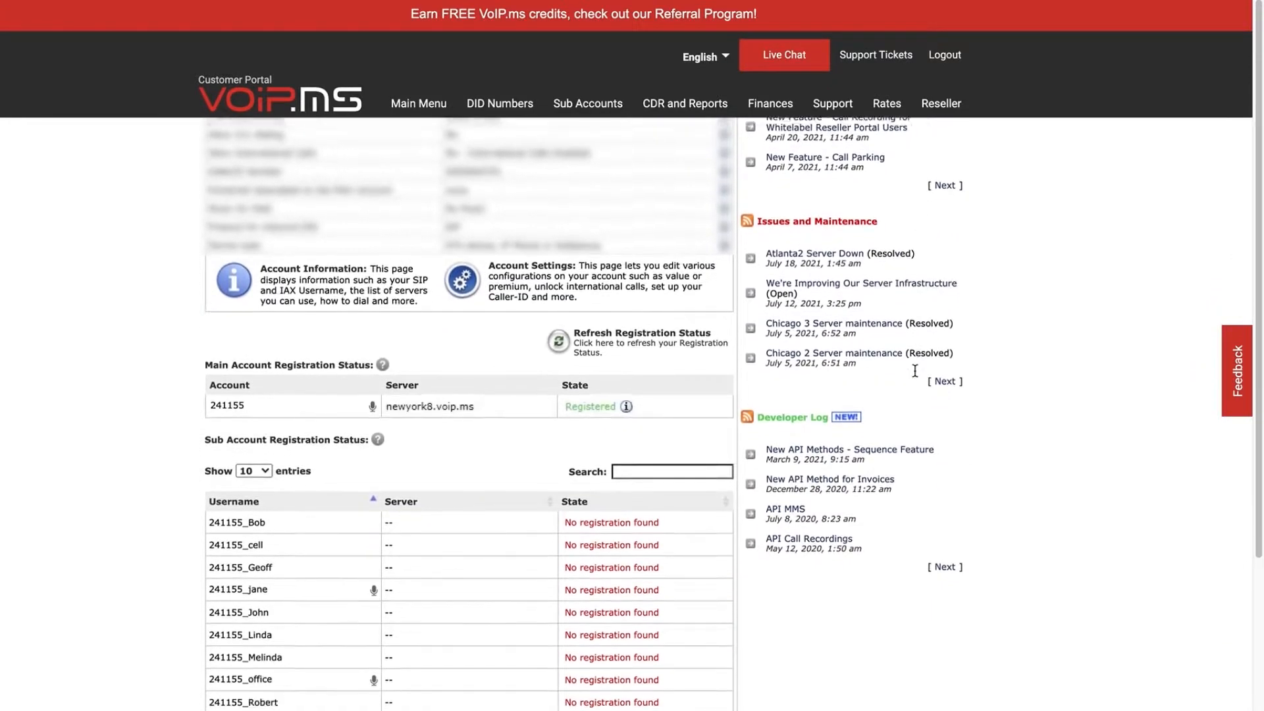
scroll("down", 3)
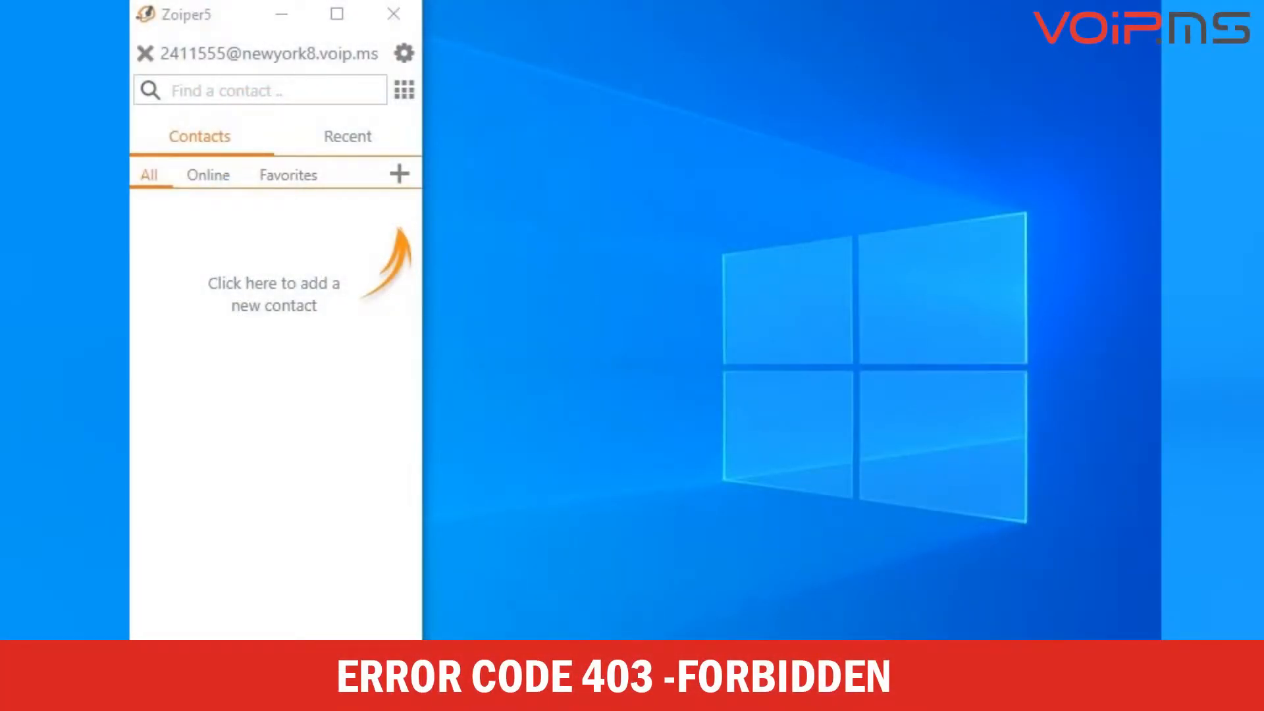
mouse_move(665, 550)
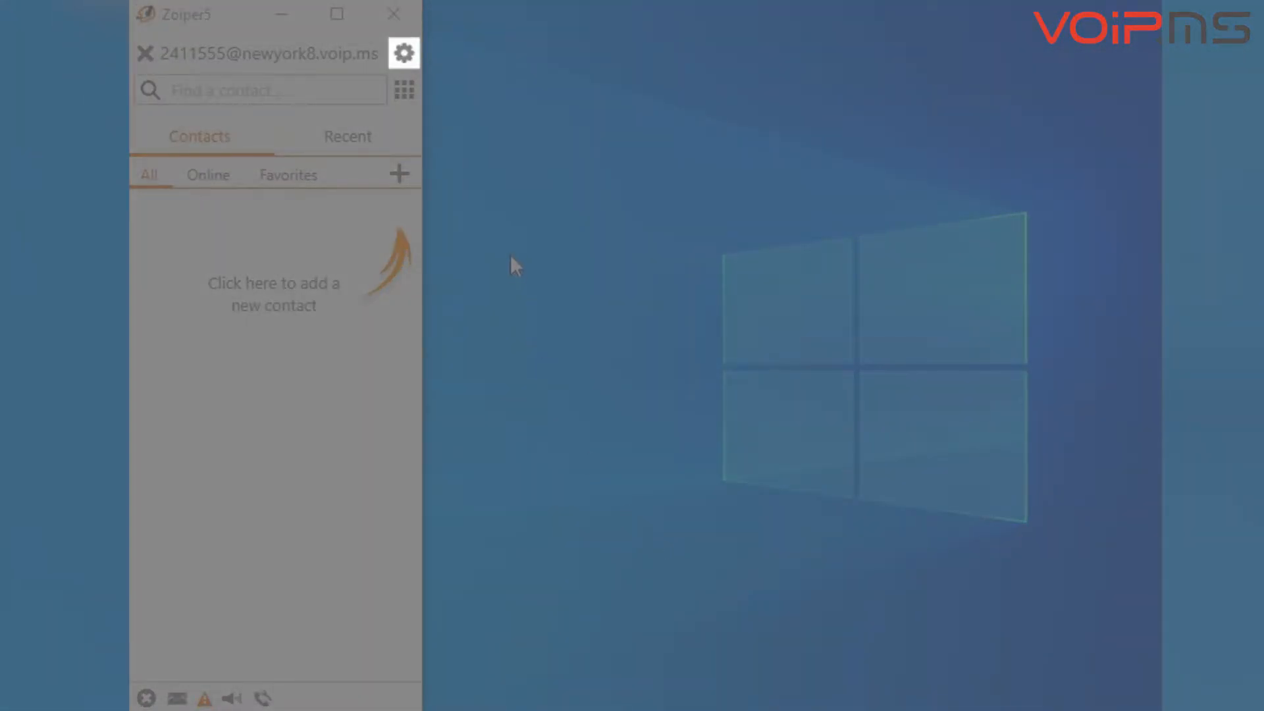
- In Zoiper5 Settings > Accounts, open the SIP account flagged with the Forbidden (403) error
left_click(404, 53)
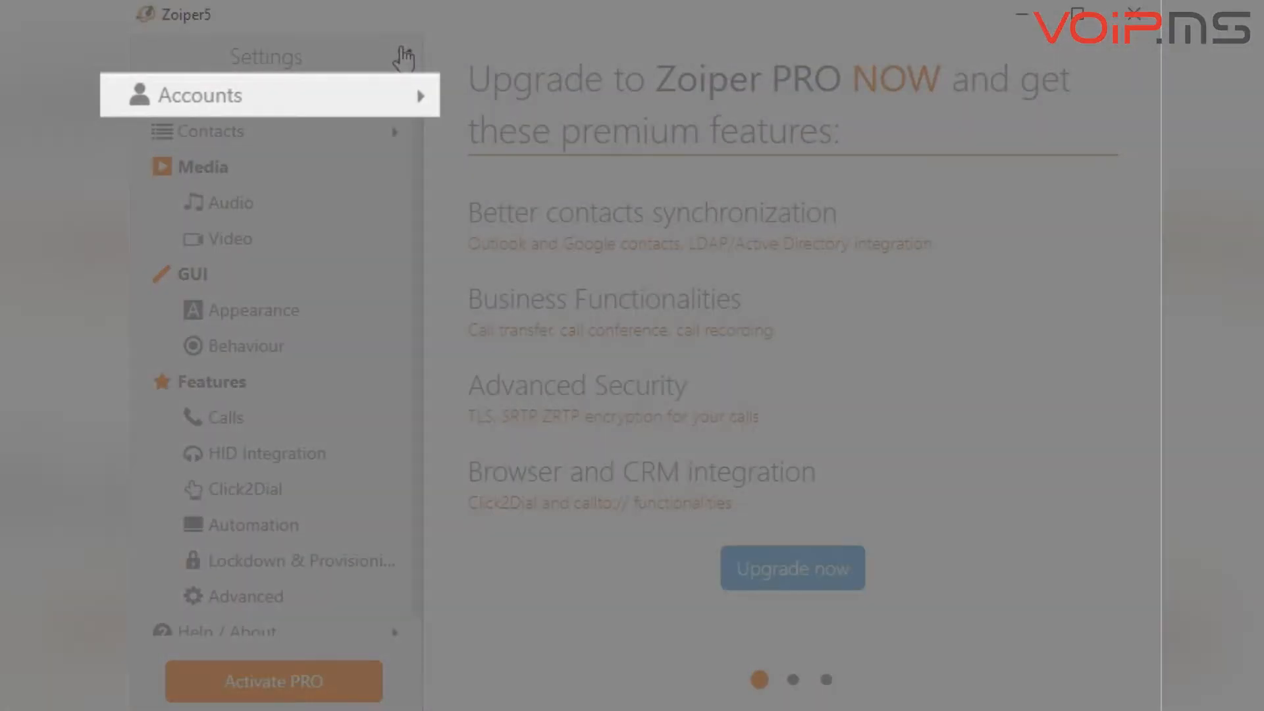
left_click(791, 679)
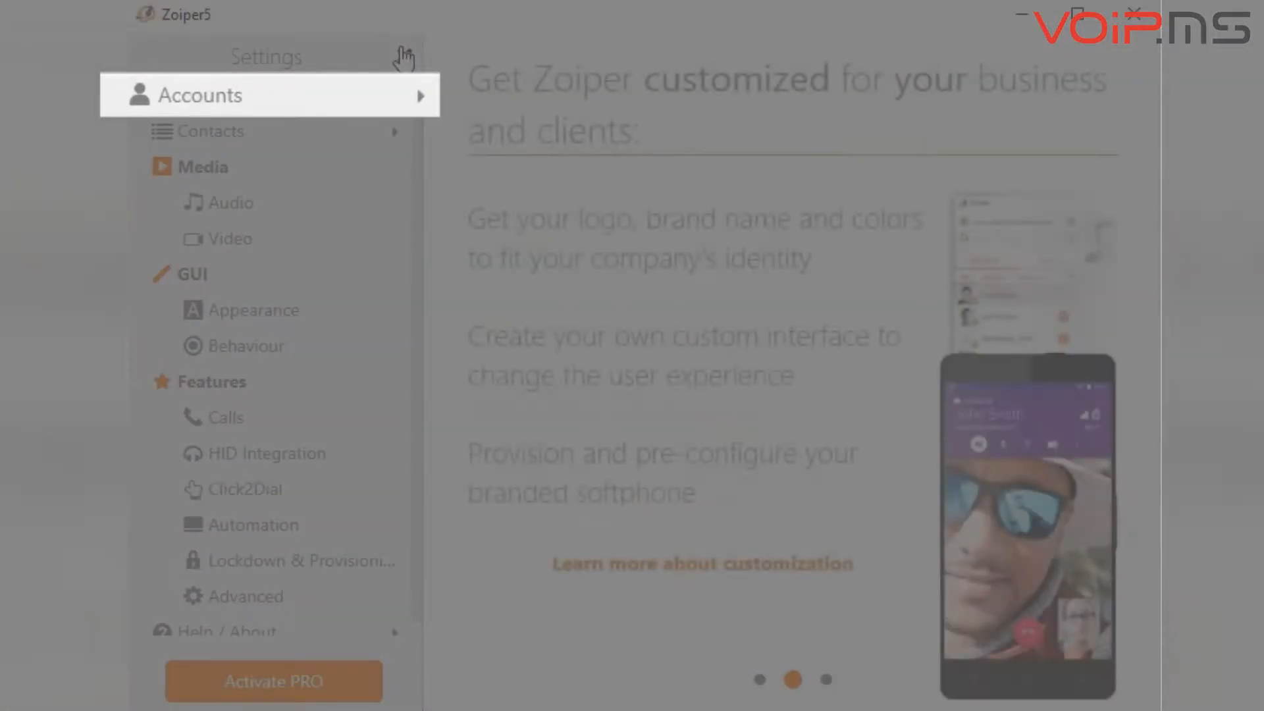
left_click(202, 95)
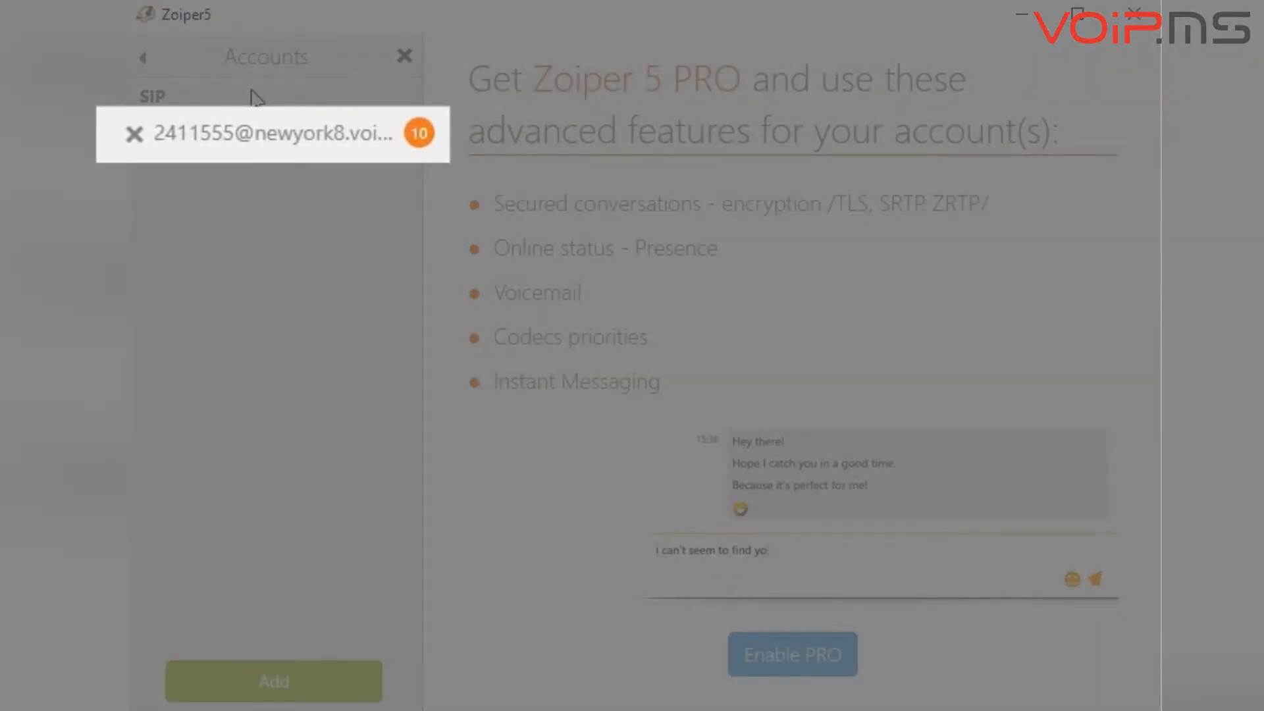
left_click(274, 134)
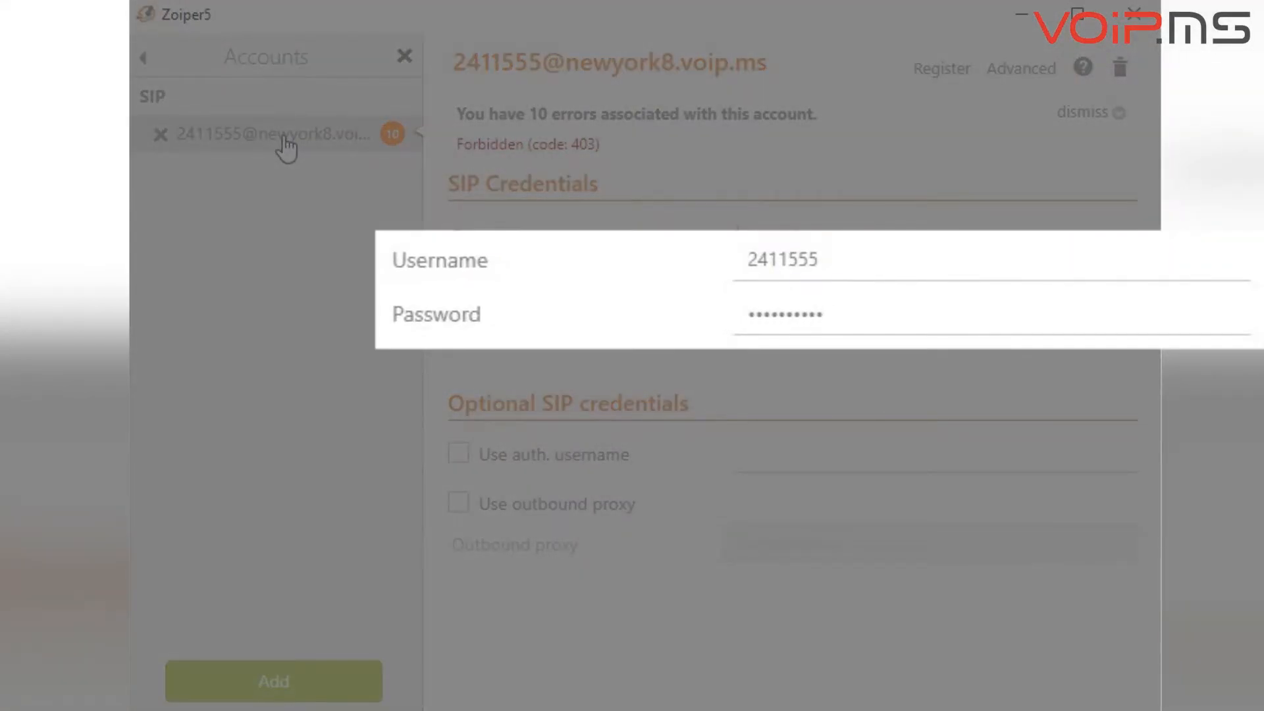
- Delete the duplicated trailing 5 from the SIP username and confirm Yes to save the change
left_click(940, 67)
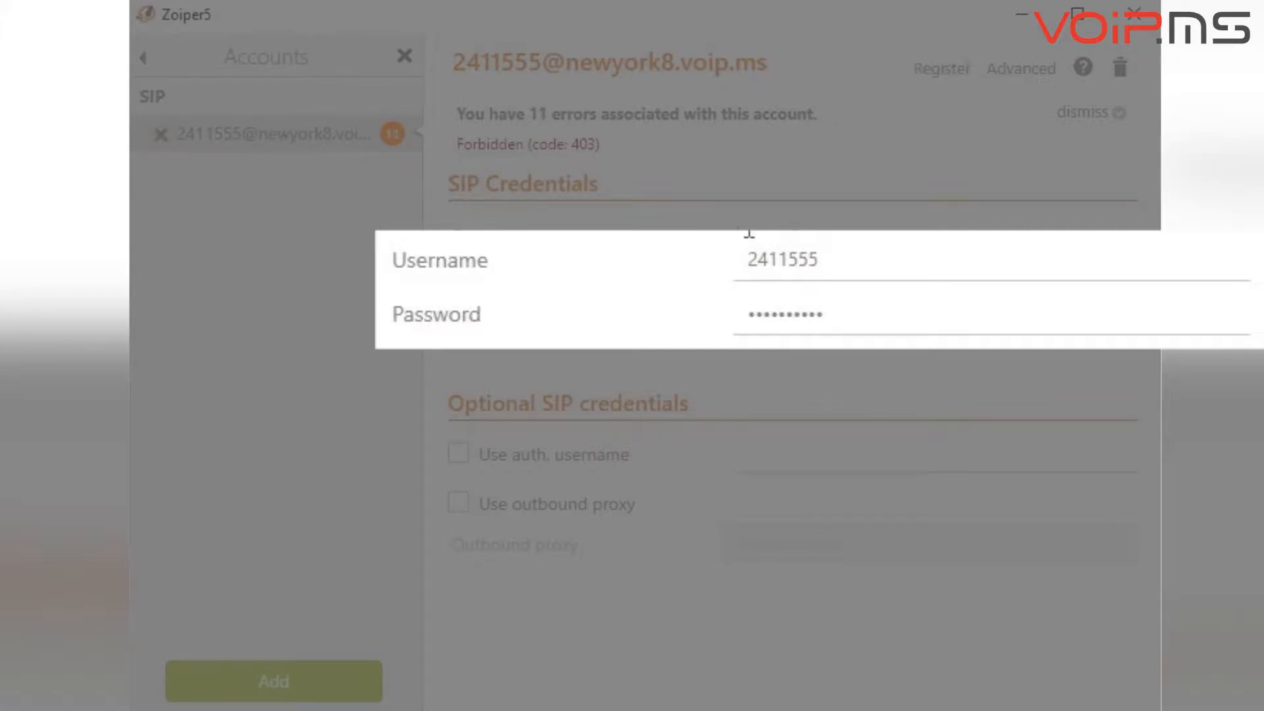
left_click(806, 259)
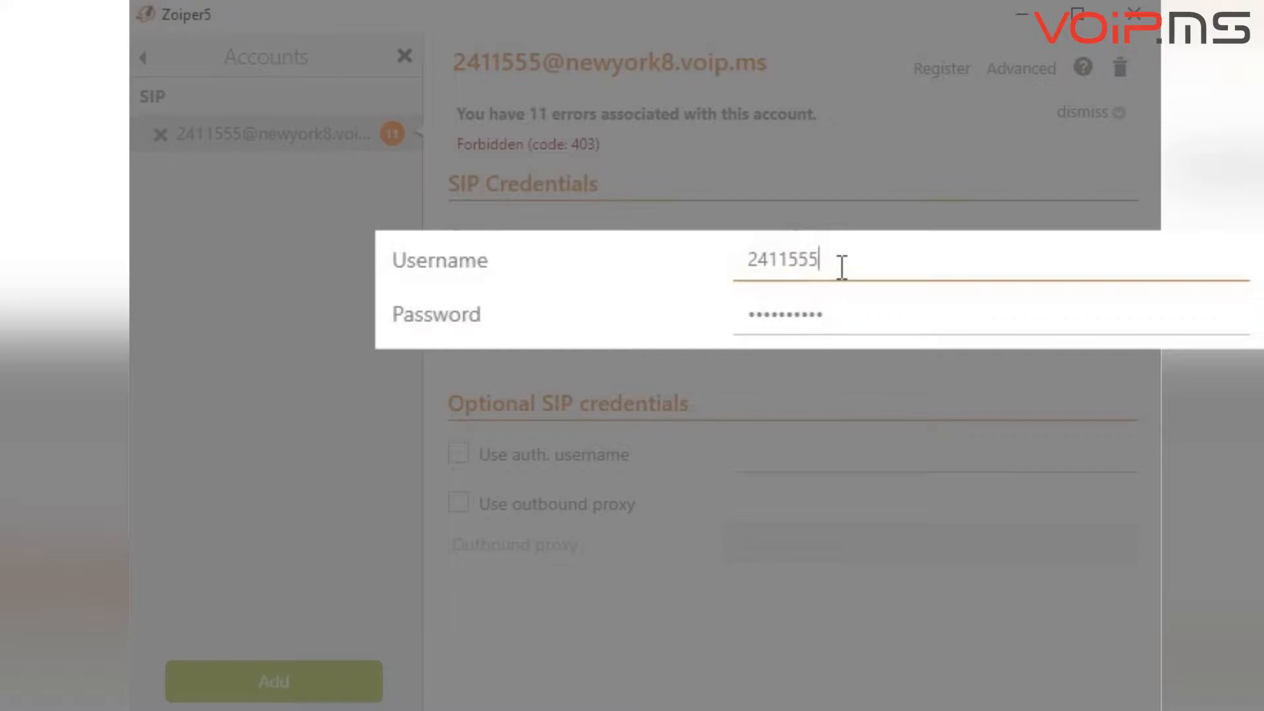
key("Backspace")
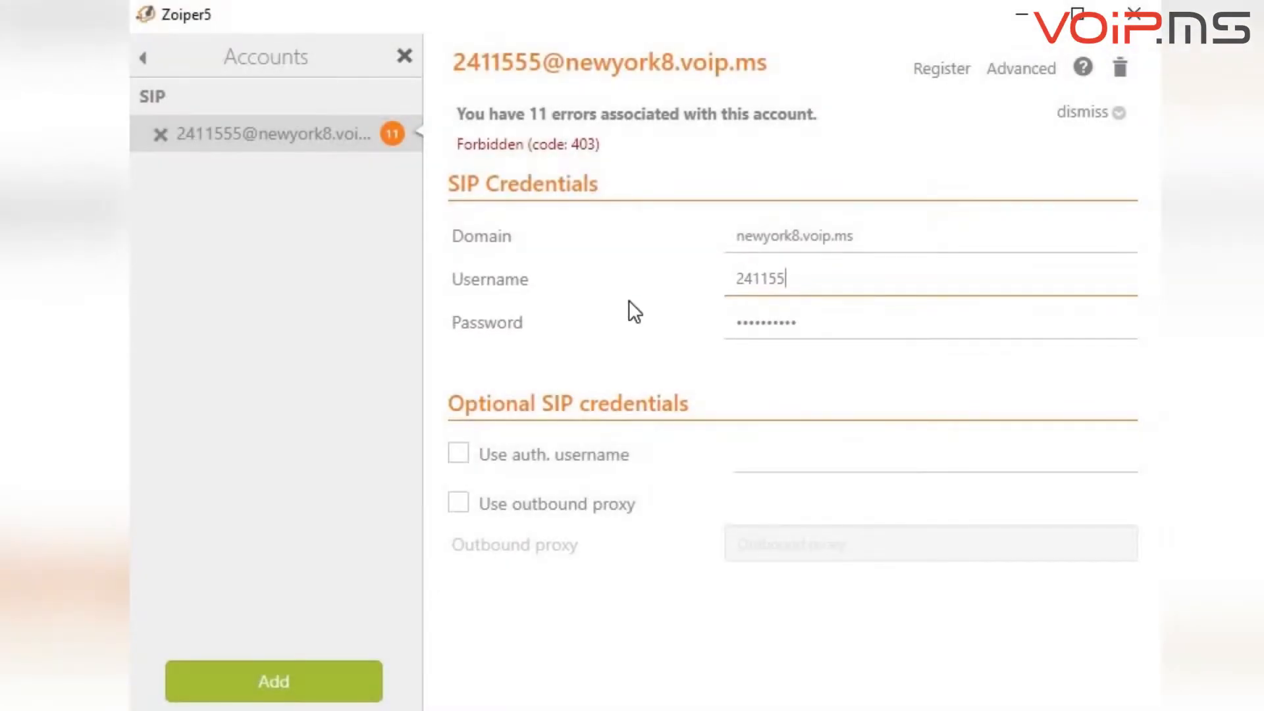
left_click(940, 68)
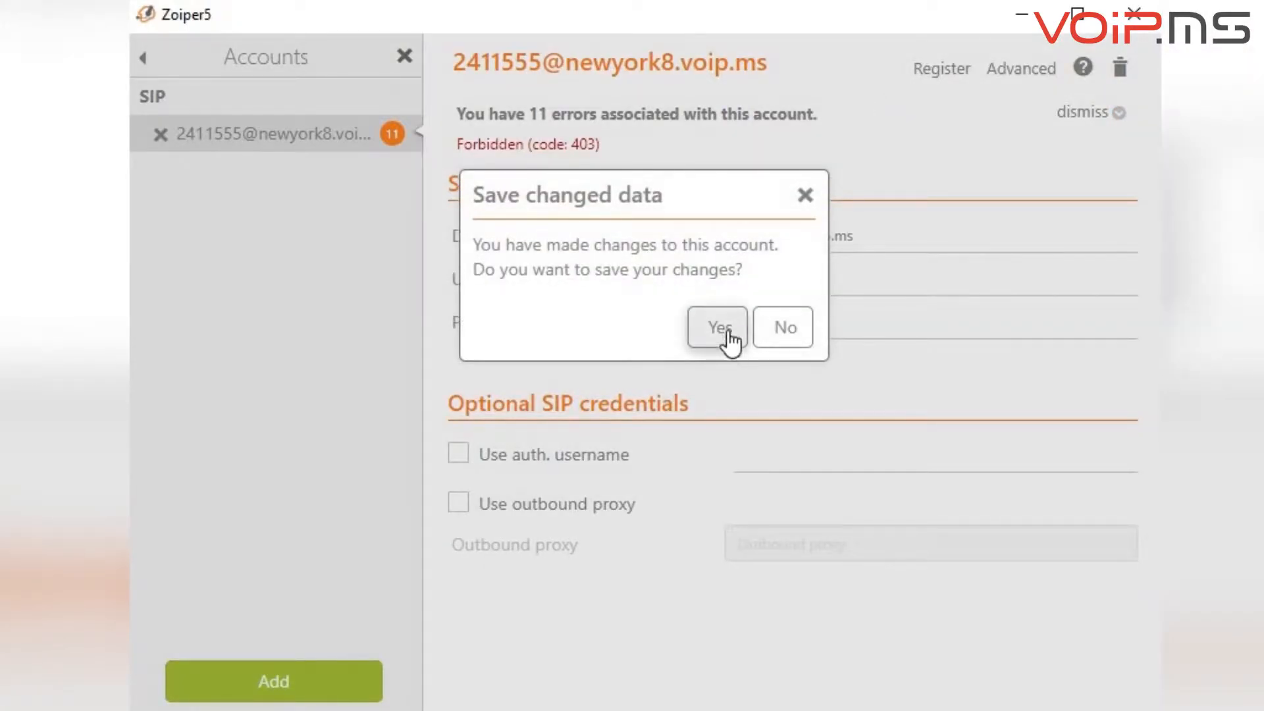
left_click(716, 328)
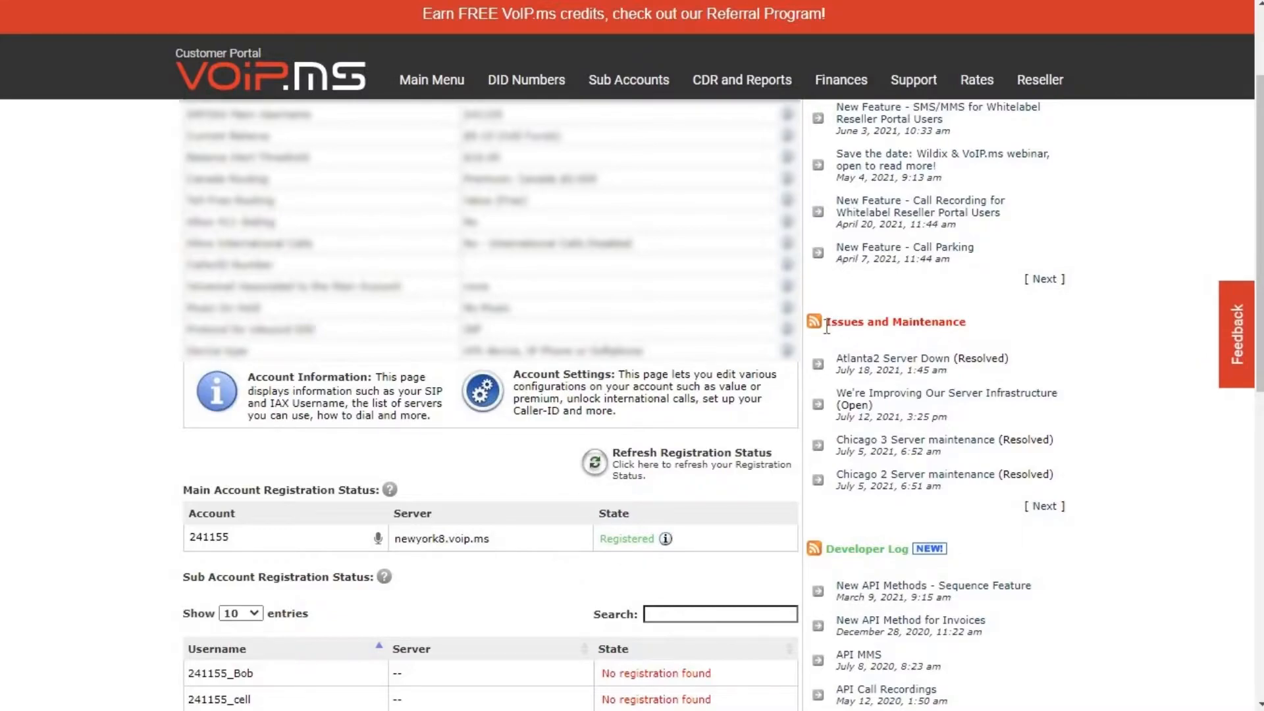
- In Account Settings > Security, set a random main SIP/IAX password and have it emailed
left_click(432, 79)
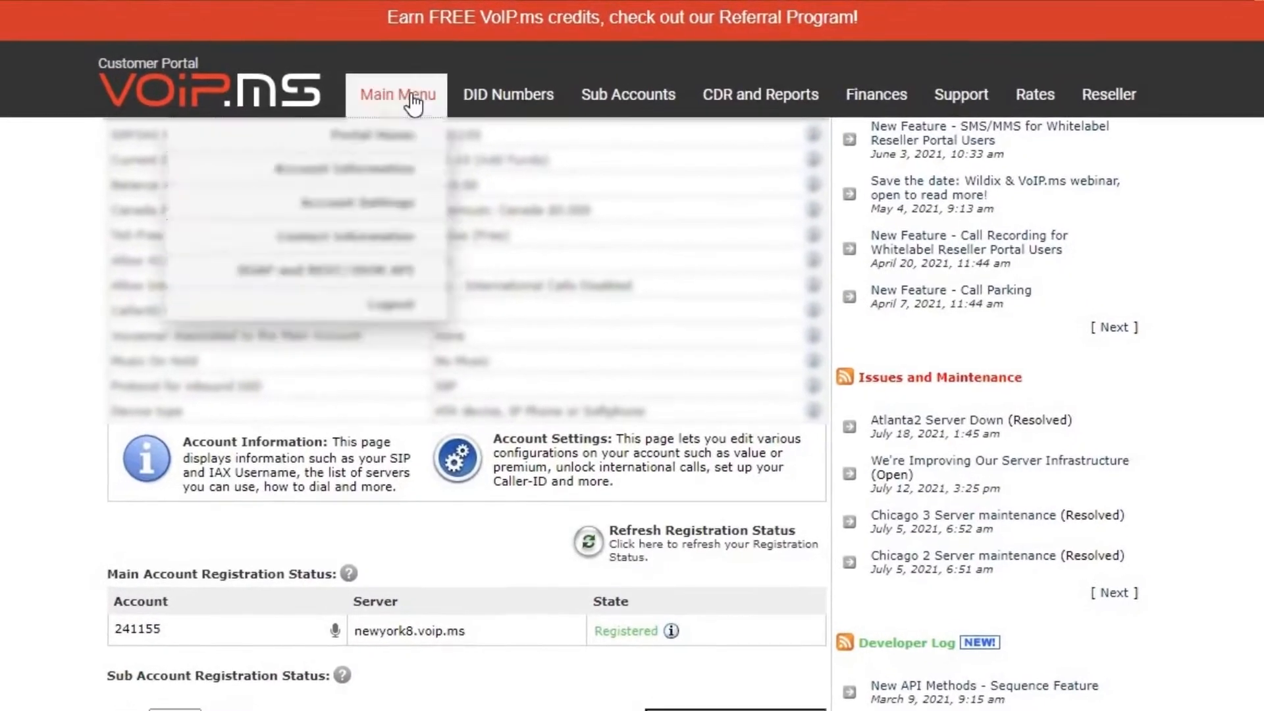
mouse_move(371, 202)
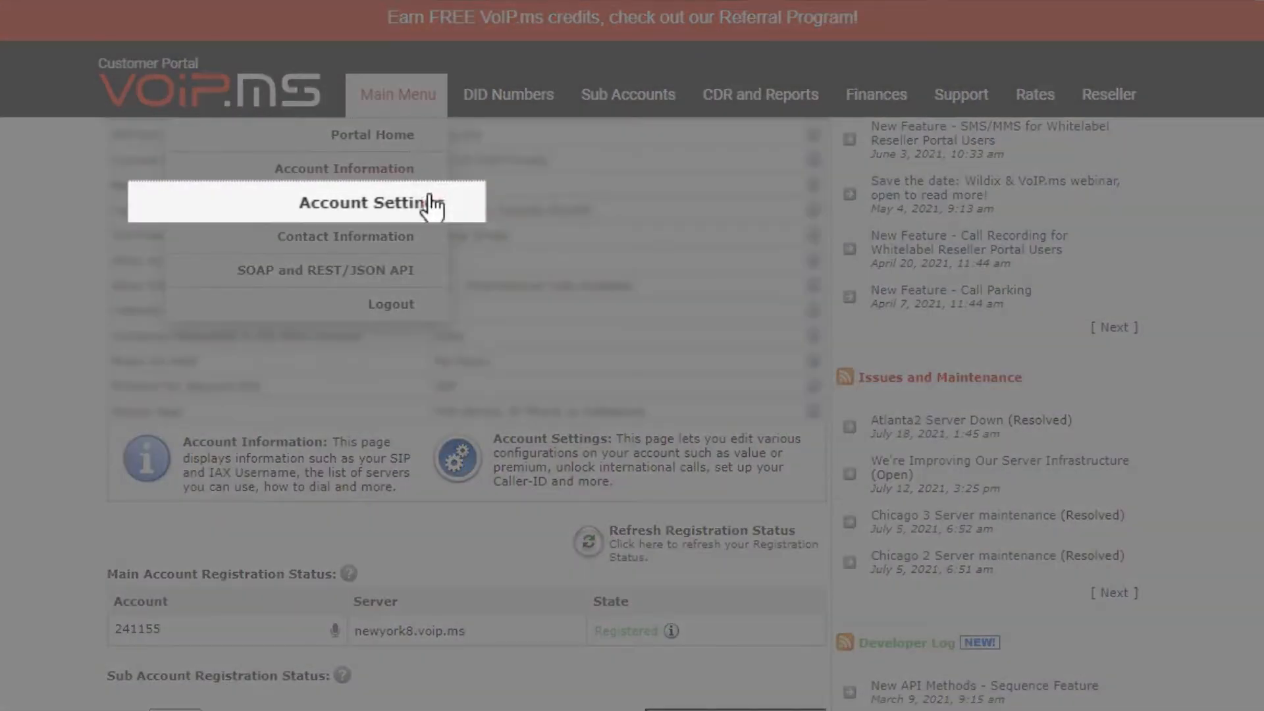
left_click(368, 202)
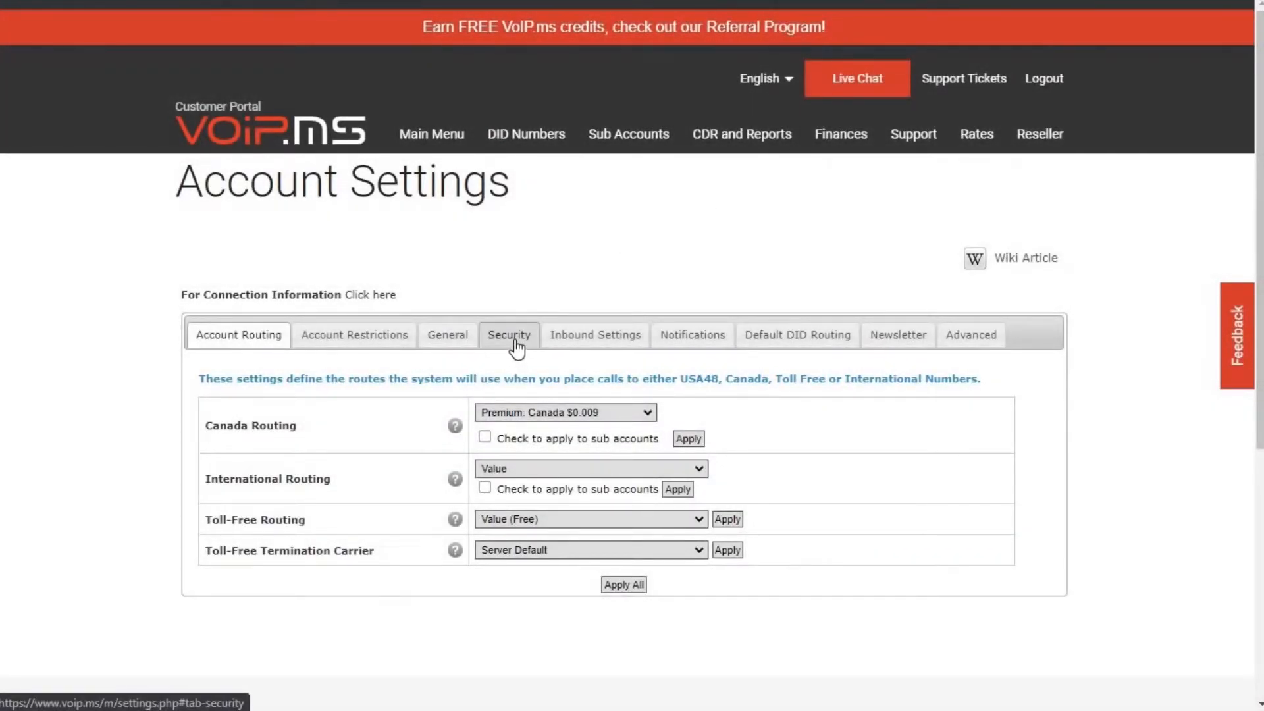
left_click(508, 334)
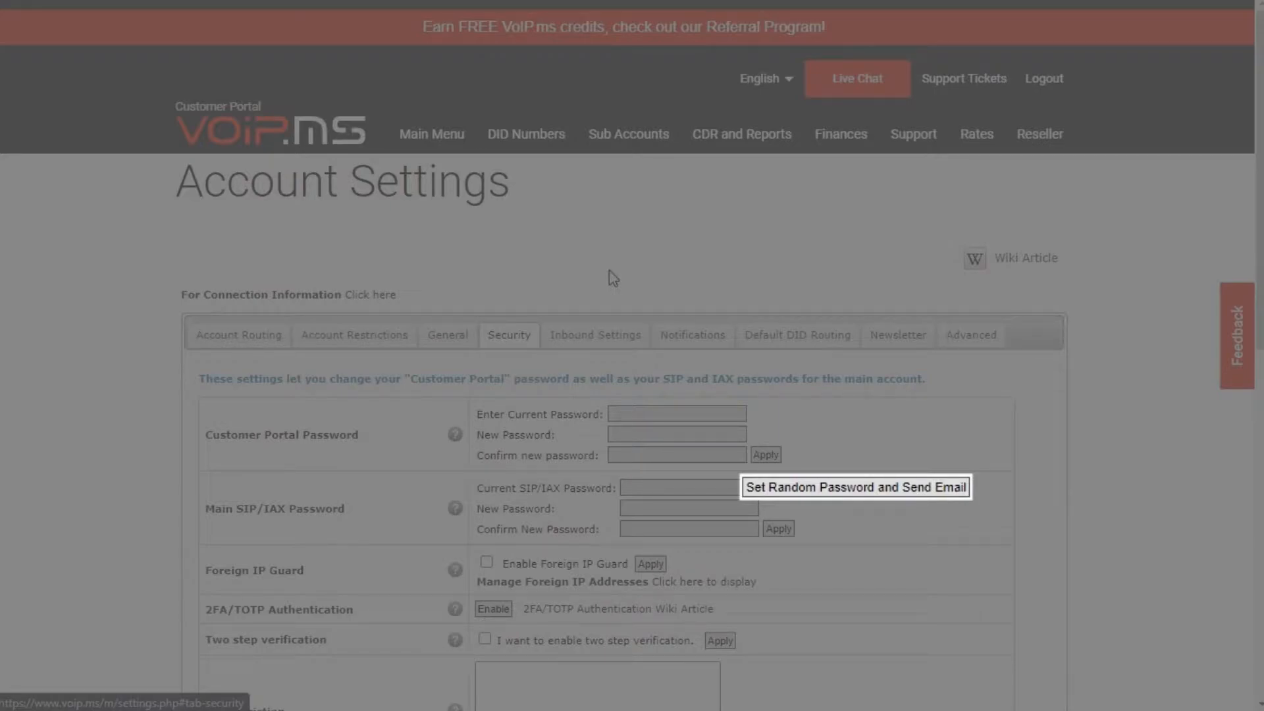
left_click(855, 487)
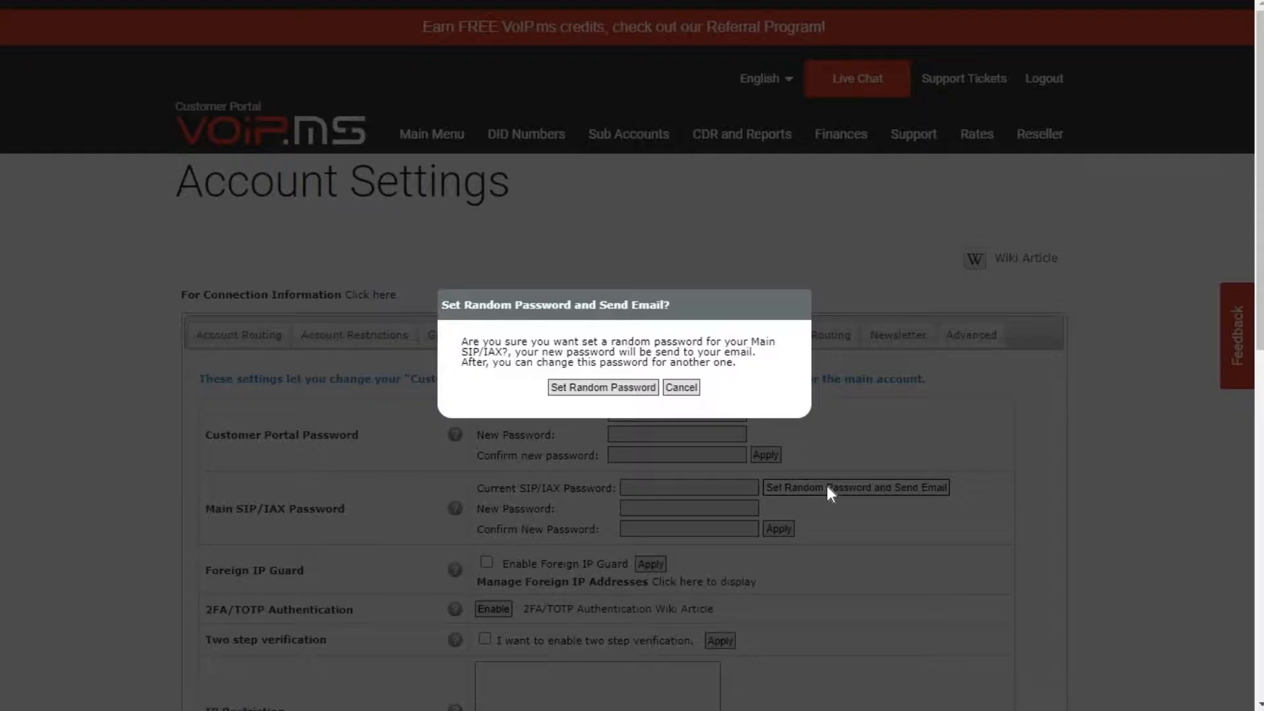
left_click(602, 387)
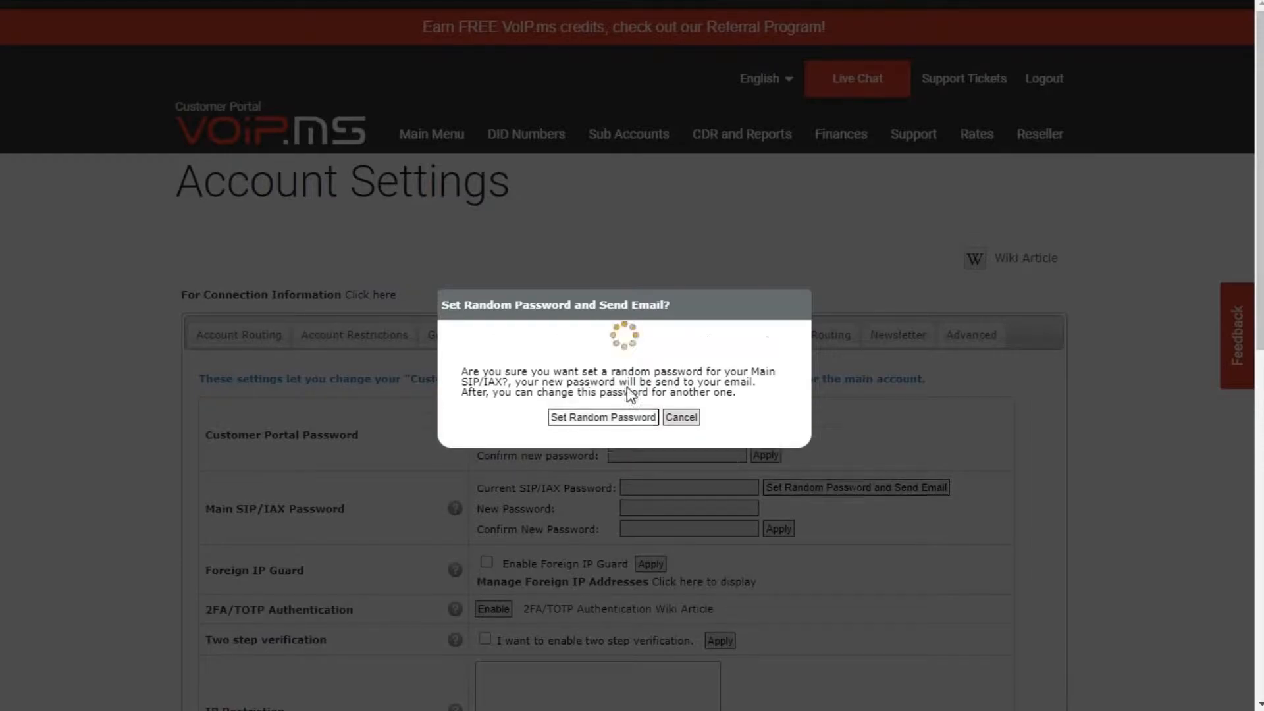
left_click(602, 417)
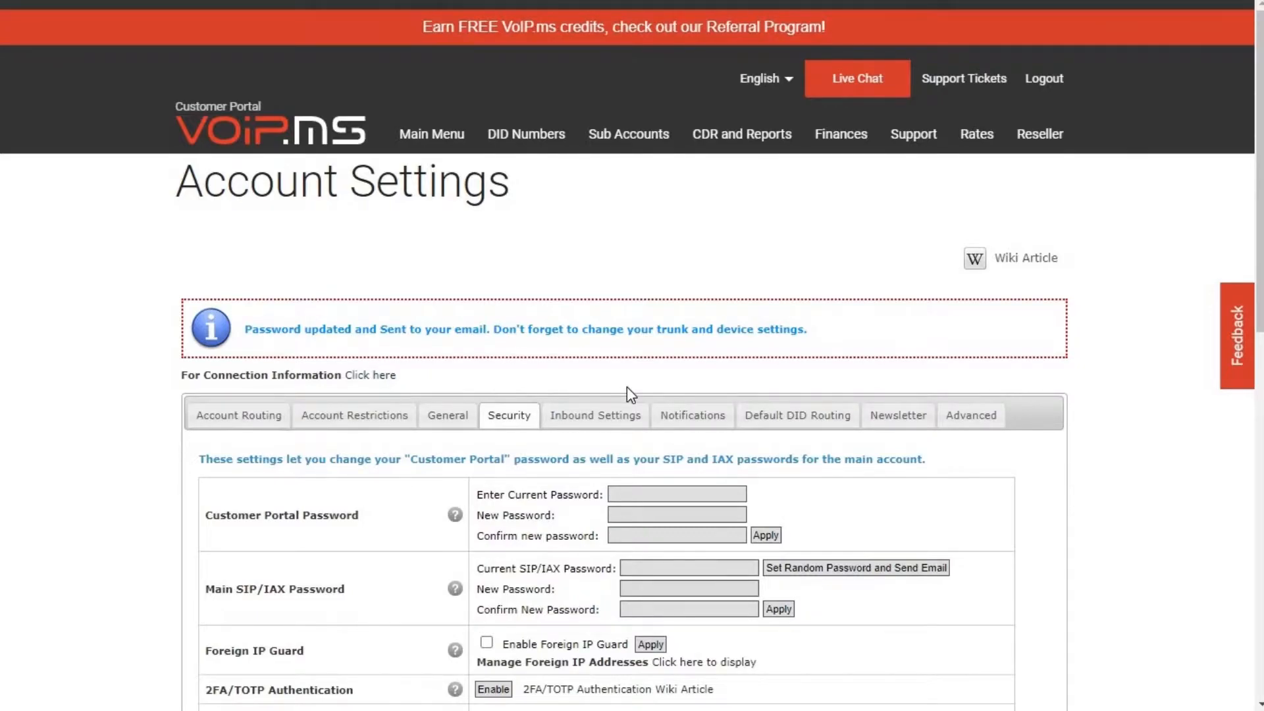
left_click(628, 135)
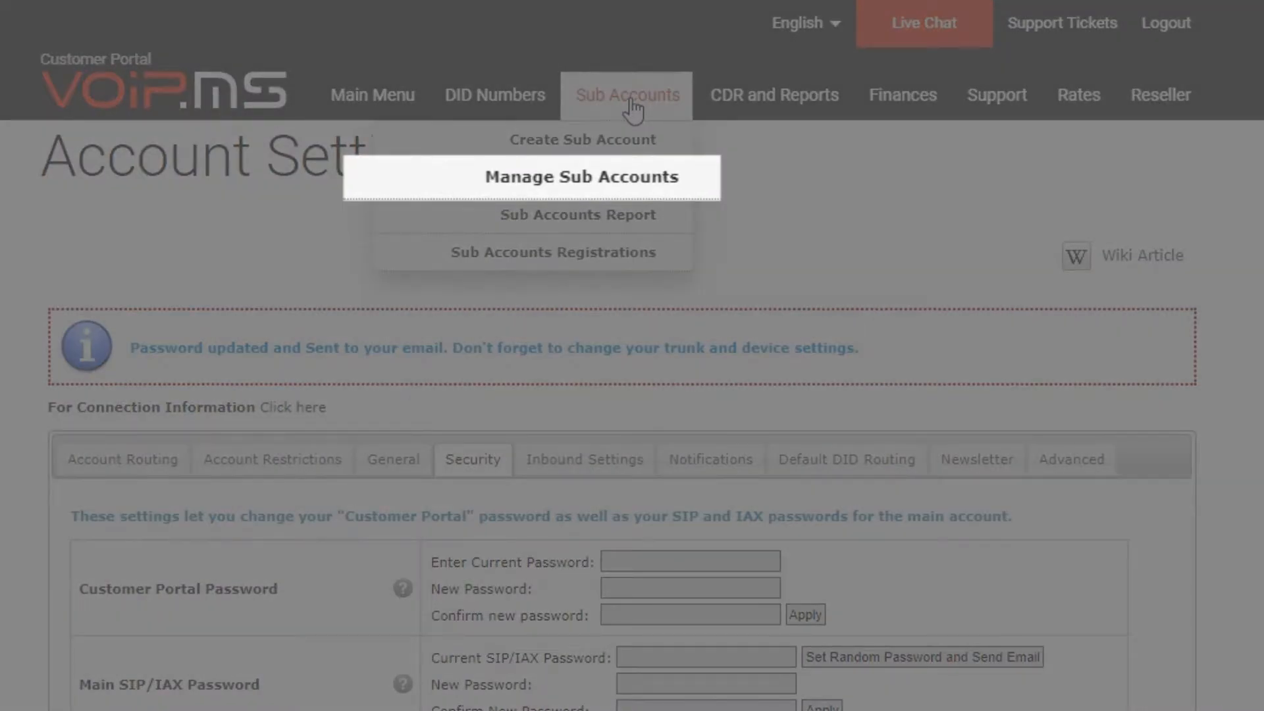
- Edit the fourth sub account and set a random SIP password sent by email, confirming the dialog
left_click(581, 176)
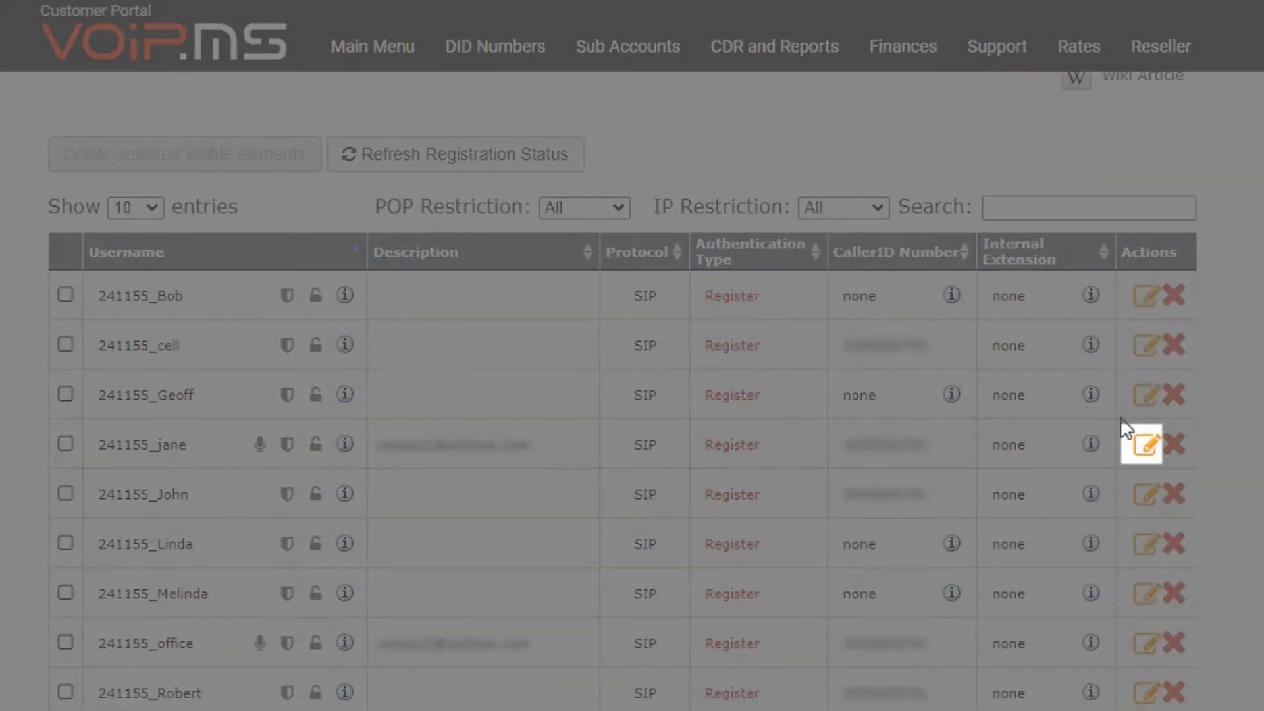
left_click(1141, 444)
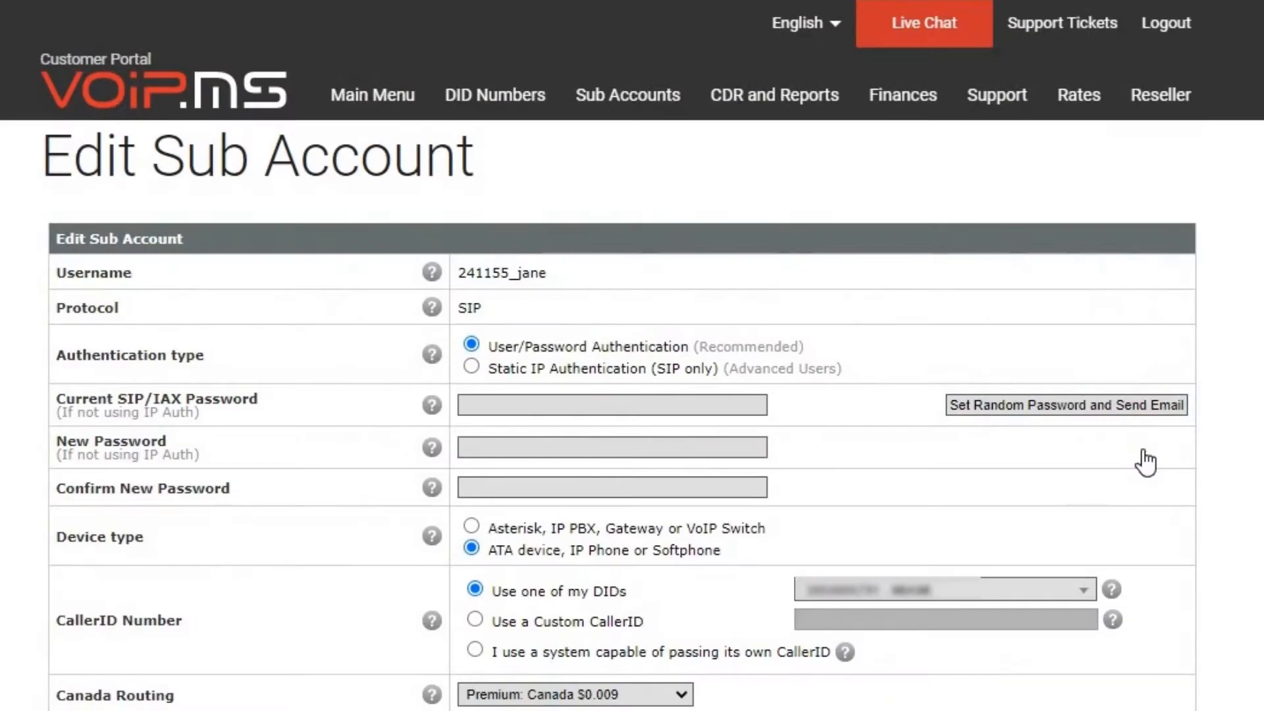
left_click(1064, 404)
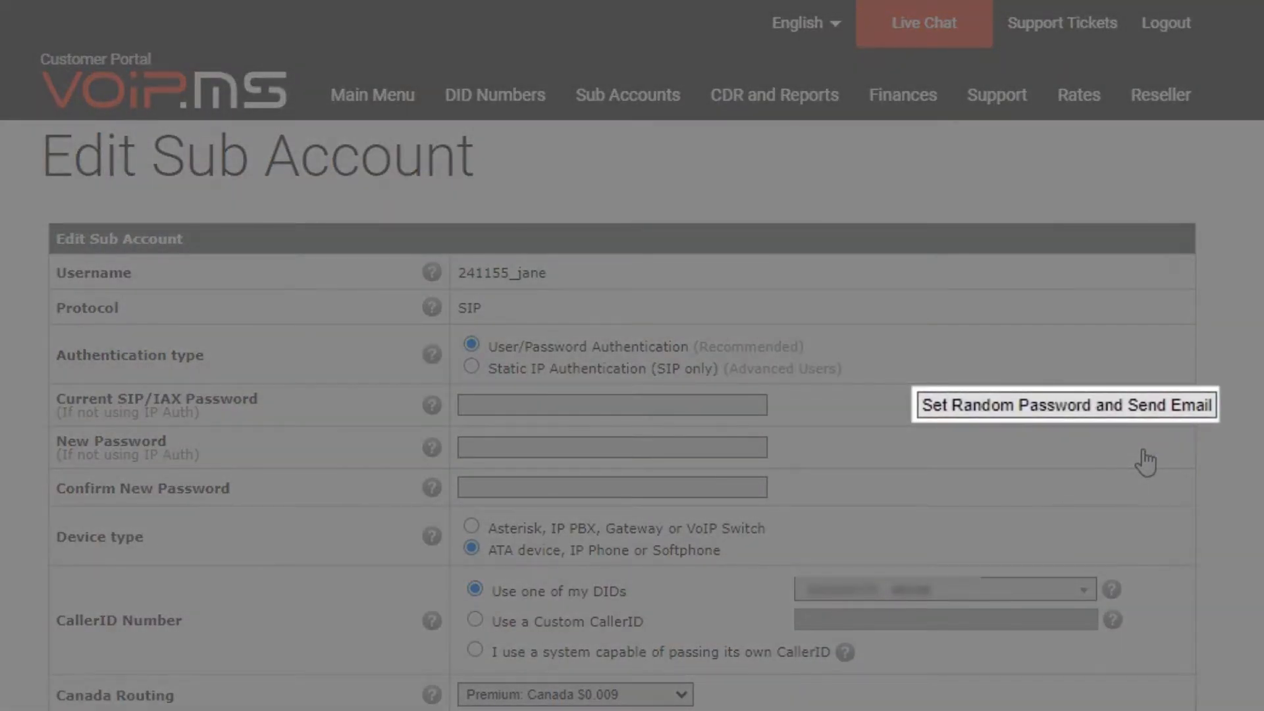
mouse_move(1161, 412)
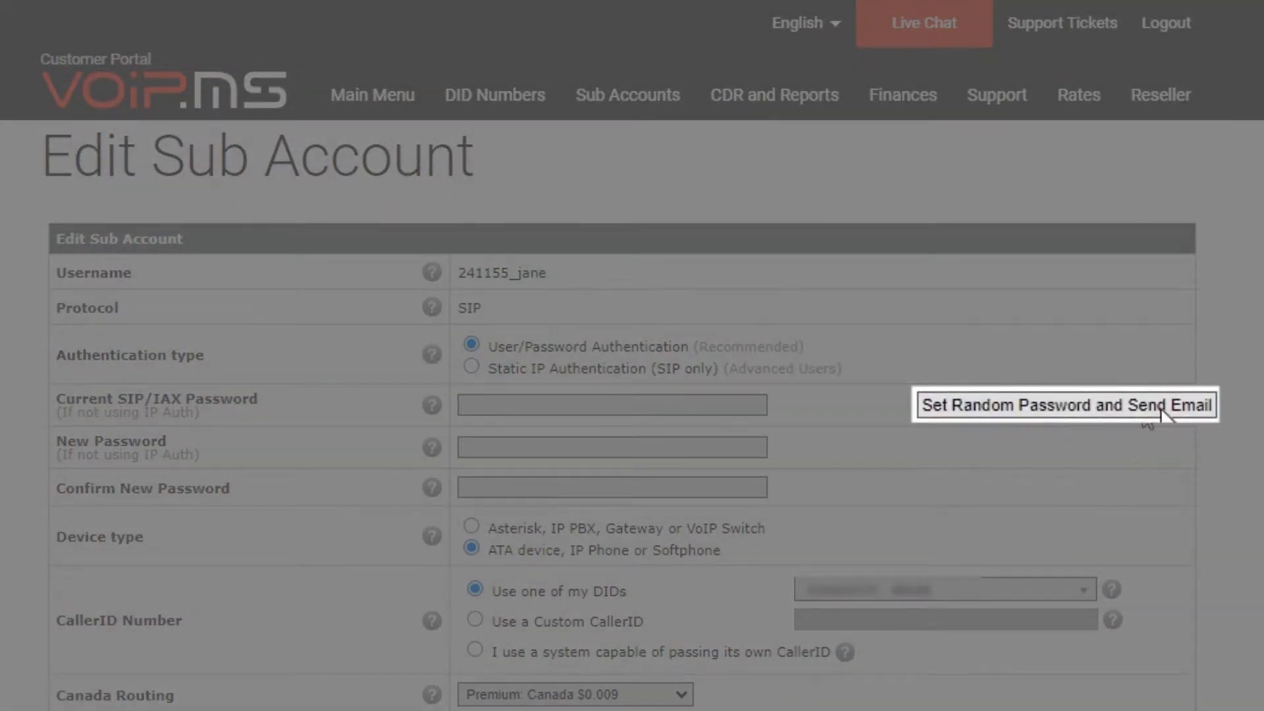
left_click(1065, 404)
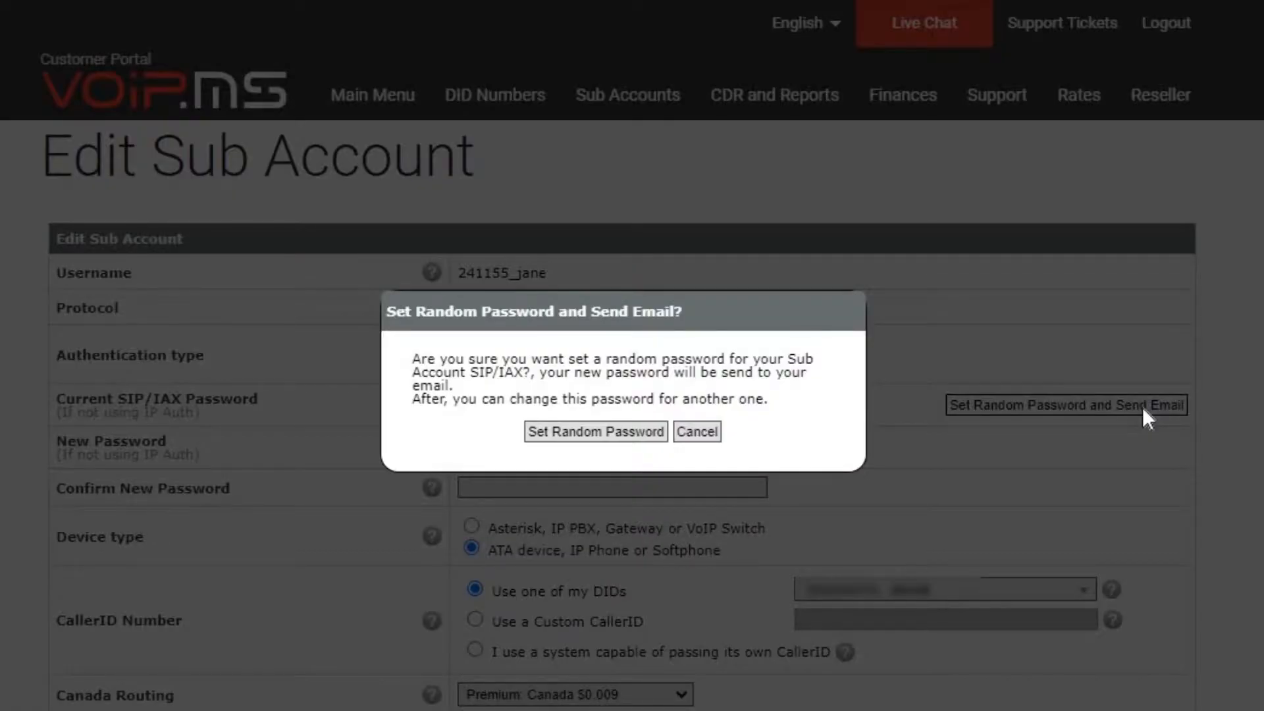
mouse_move(595, 431)
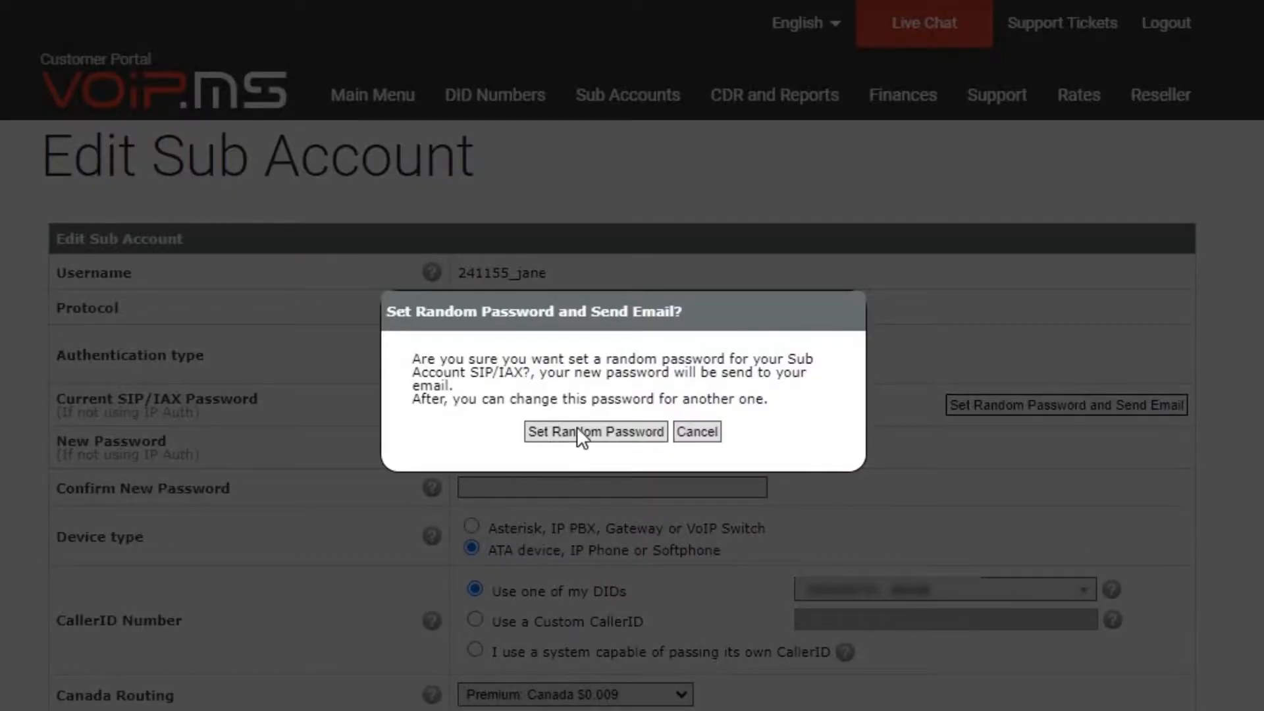
left_click(595, 432)
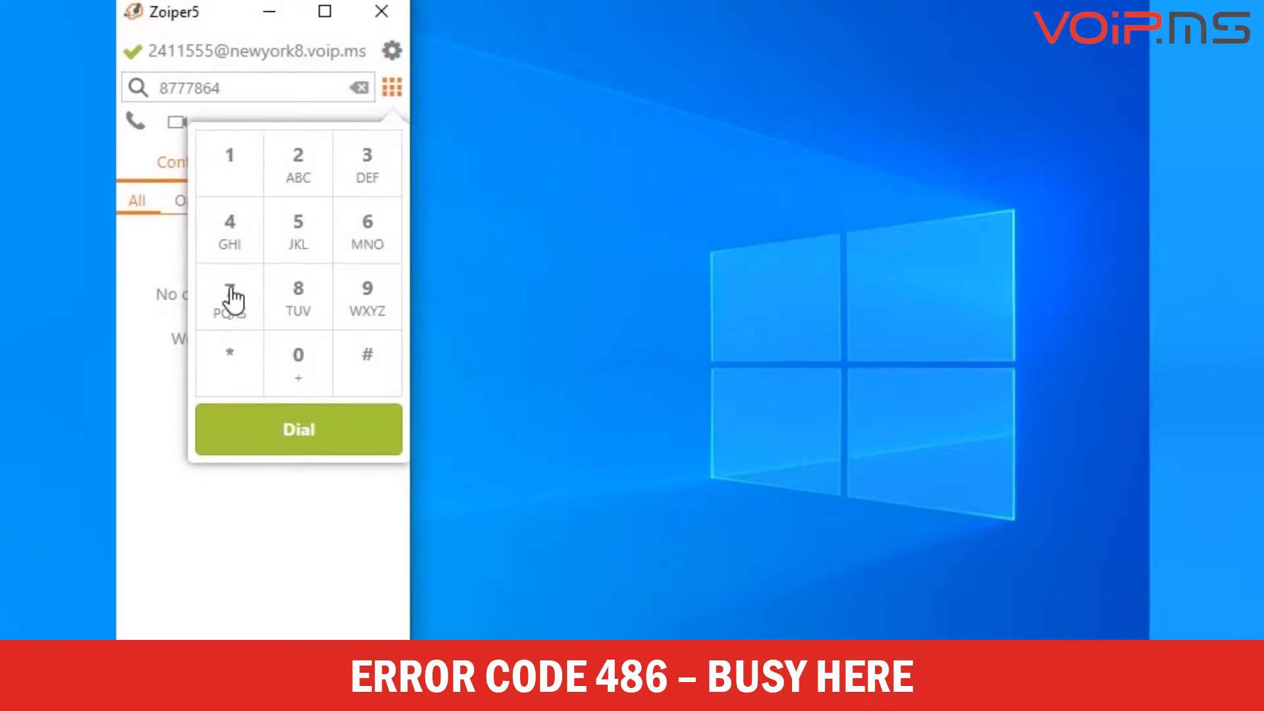
left_click(297, 429)
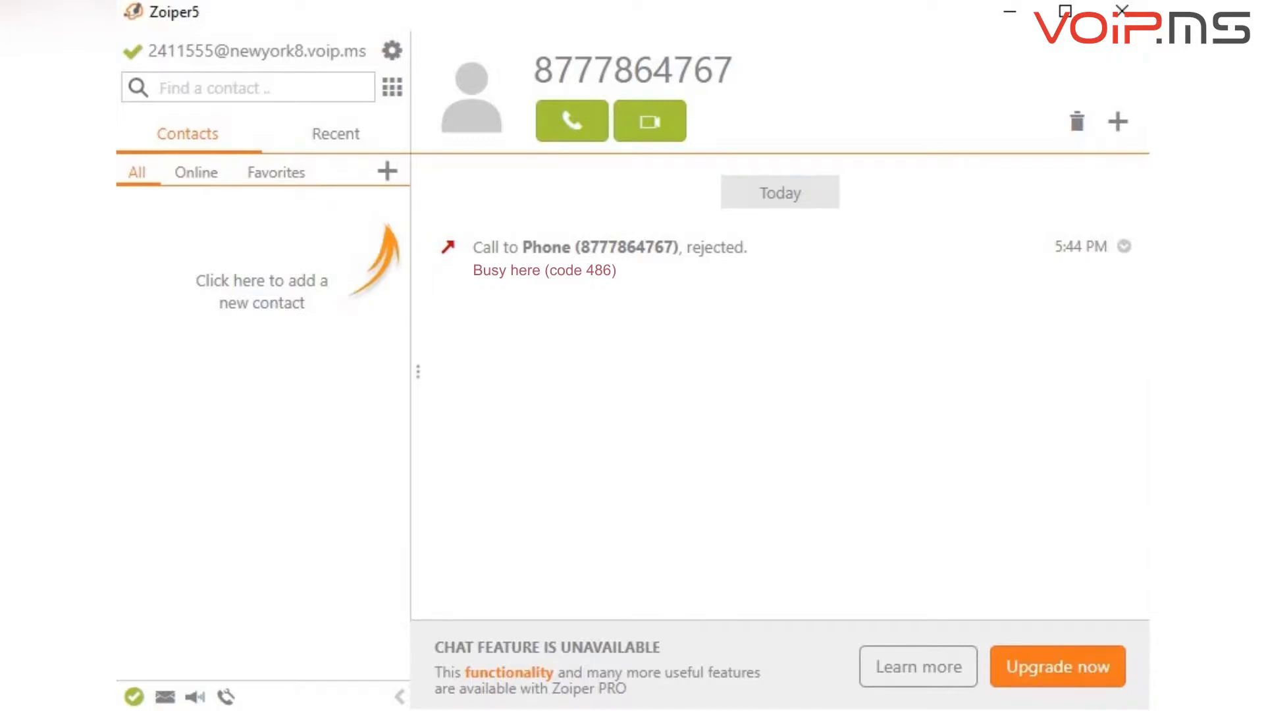
left_click(392, 87)
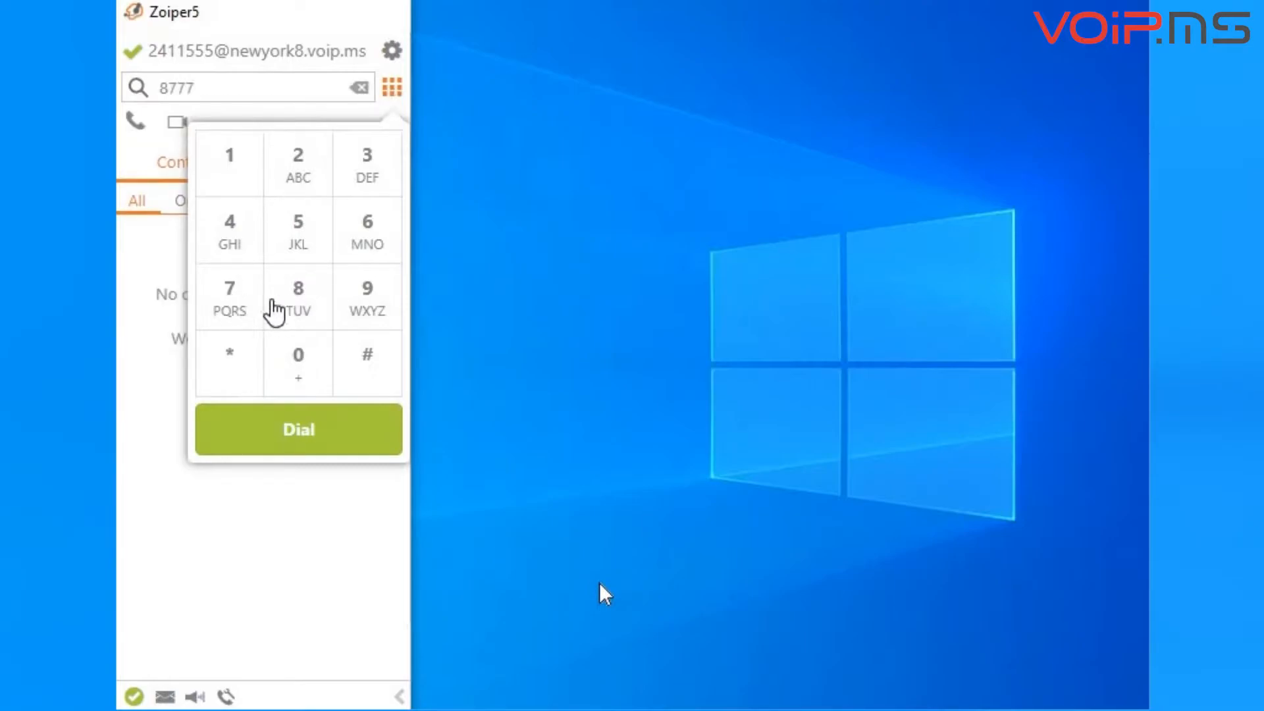
left_click(297, 428)
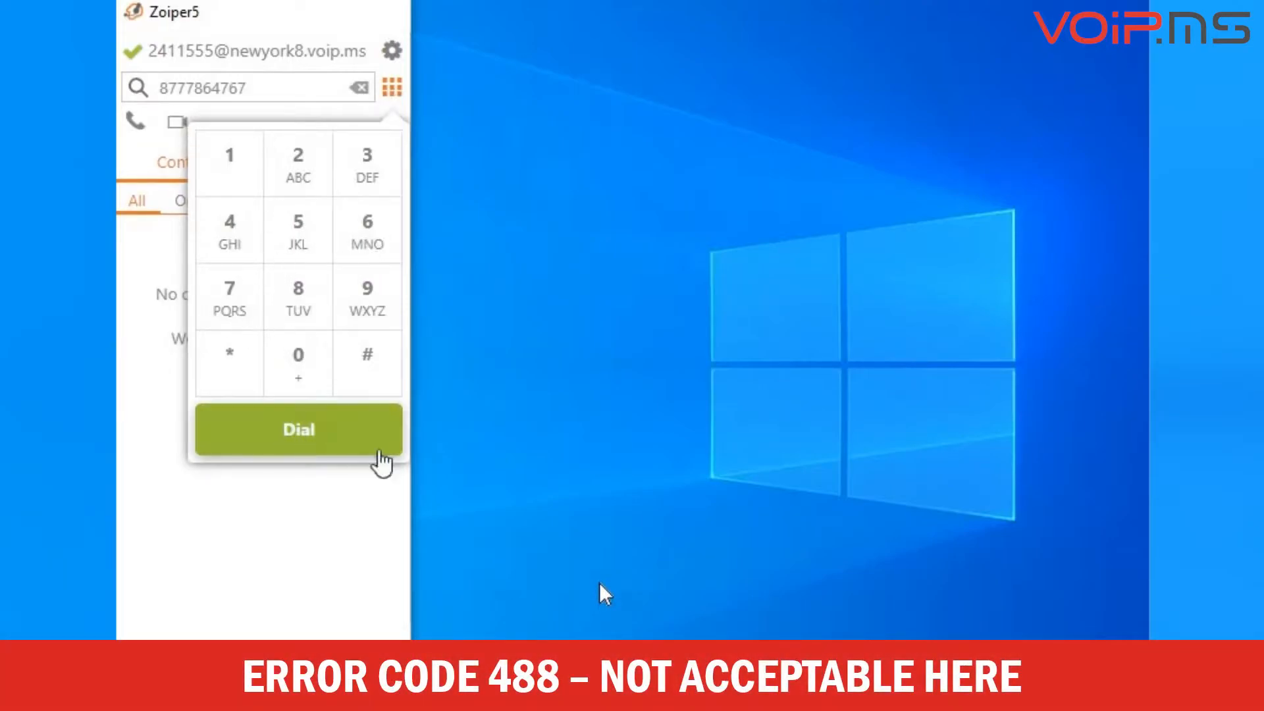
left_click(299, 428)
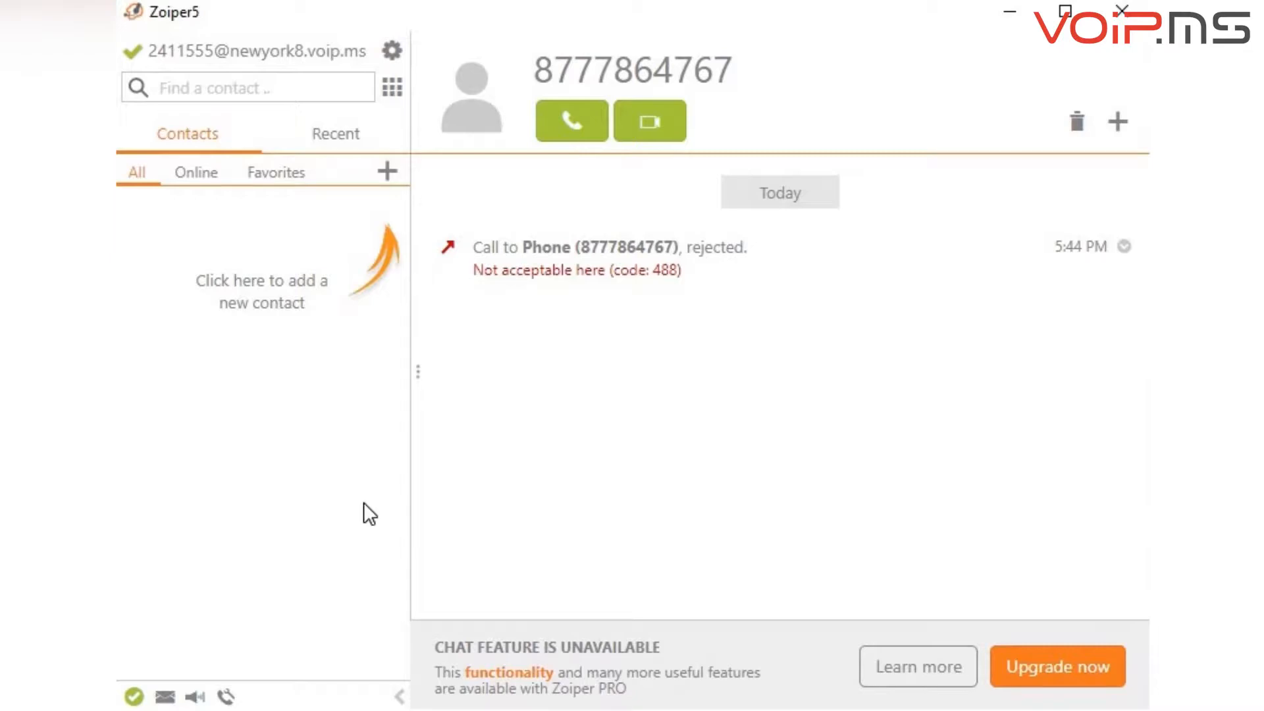
mouse_move(393, 490)
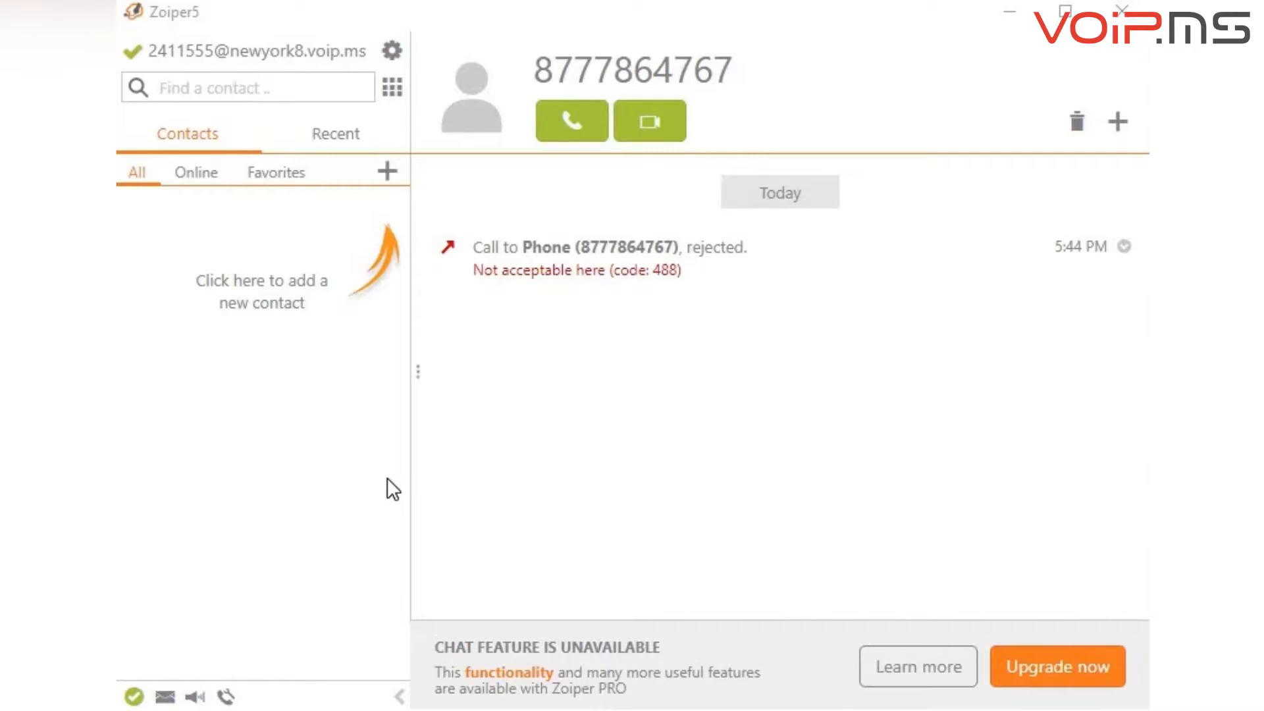
- In the SIP account's Advanced audio codecs, add G.711 mu-law to Selected and remove Opus/8000
left_click(392, 50)
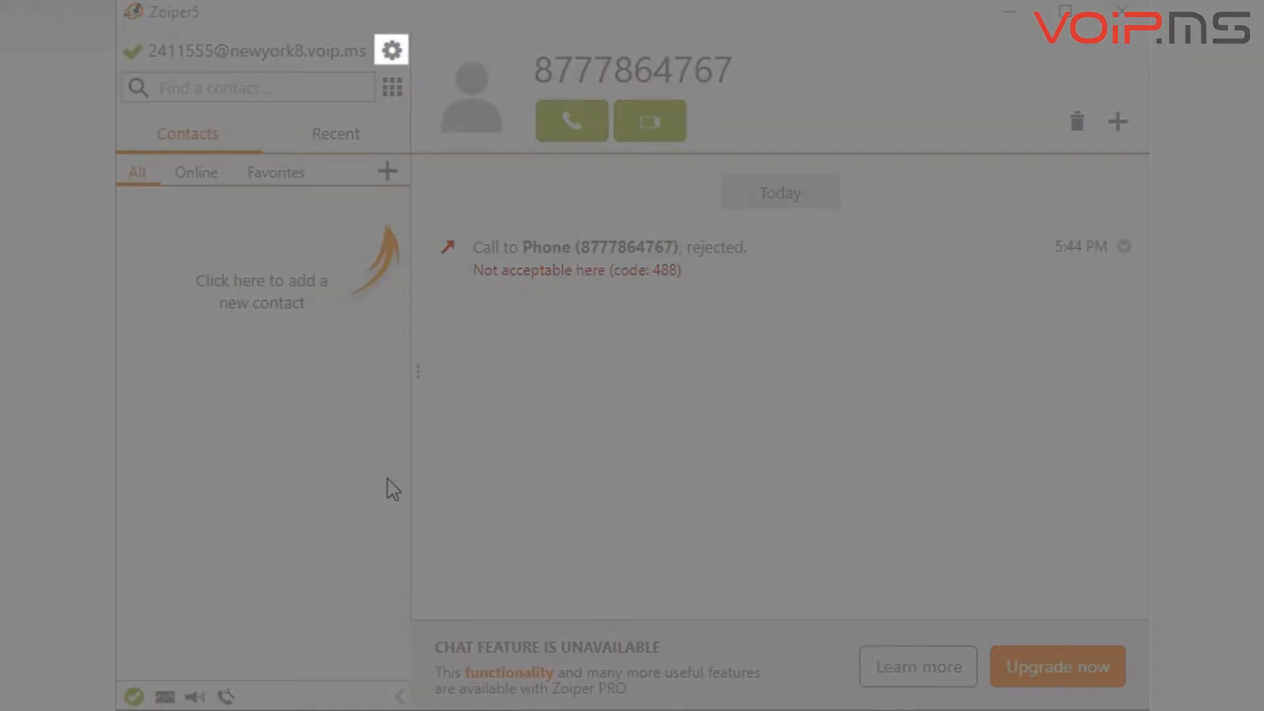
left_click(391, 48)
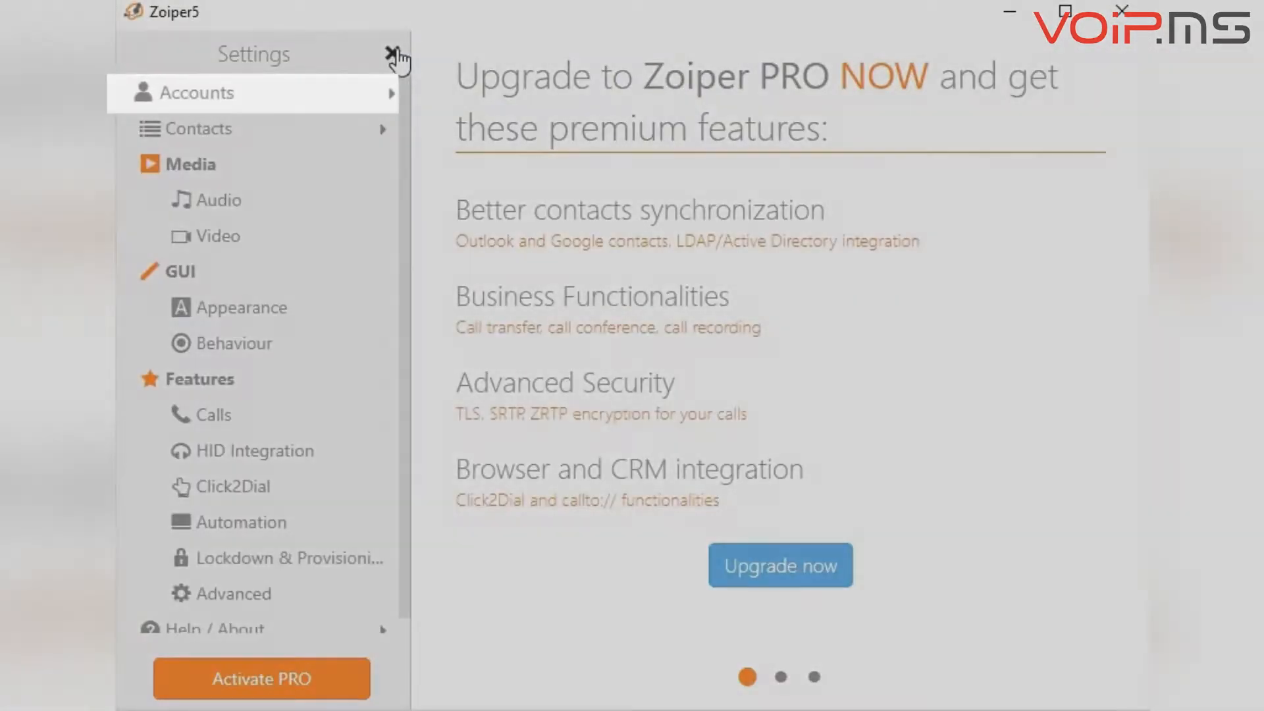
mouse_move(277, 92)
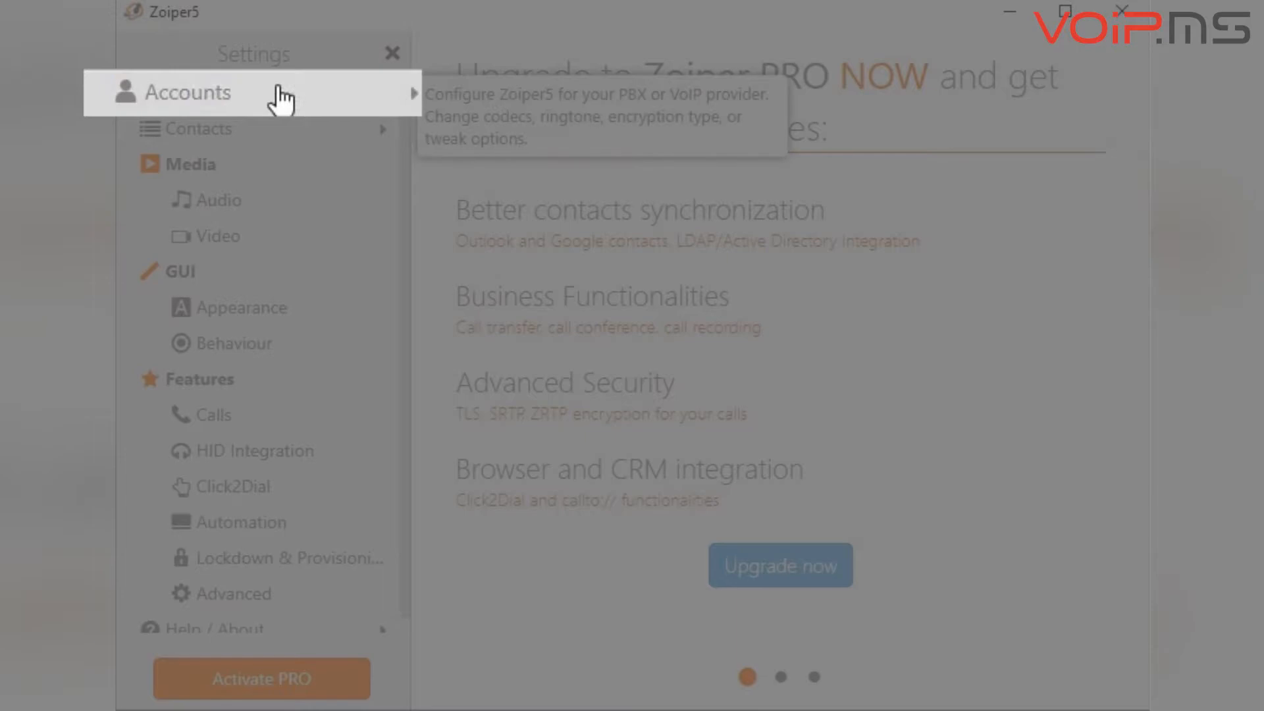
left_click(186, 92)
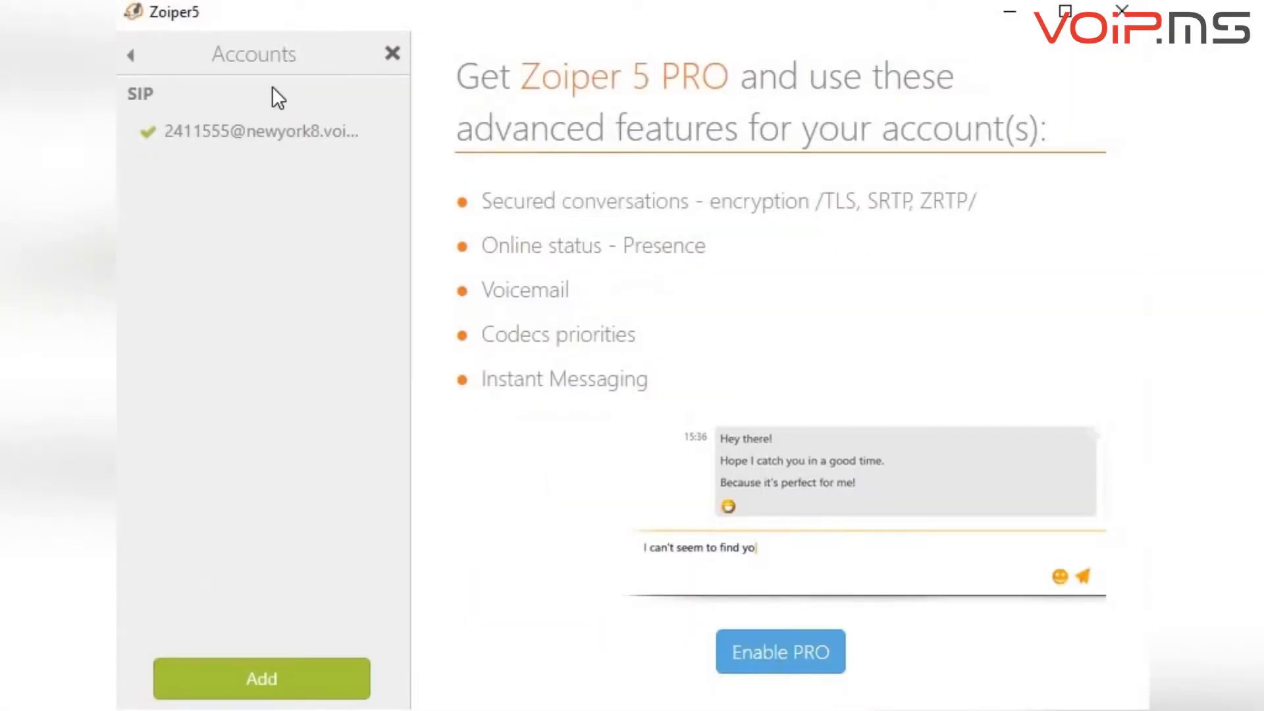
left_click(261, 131)
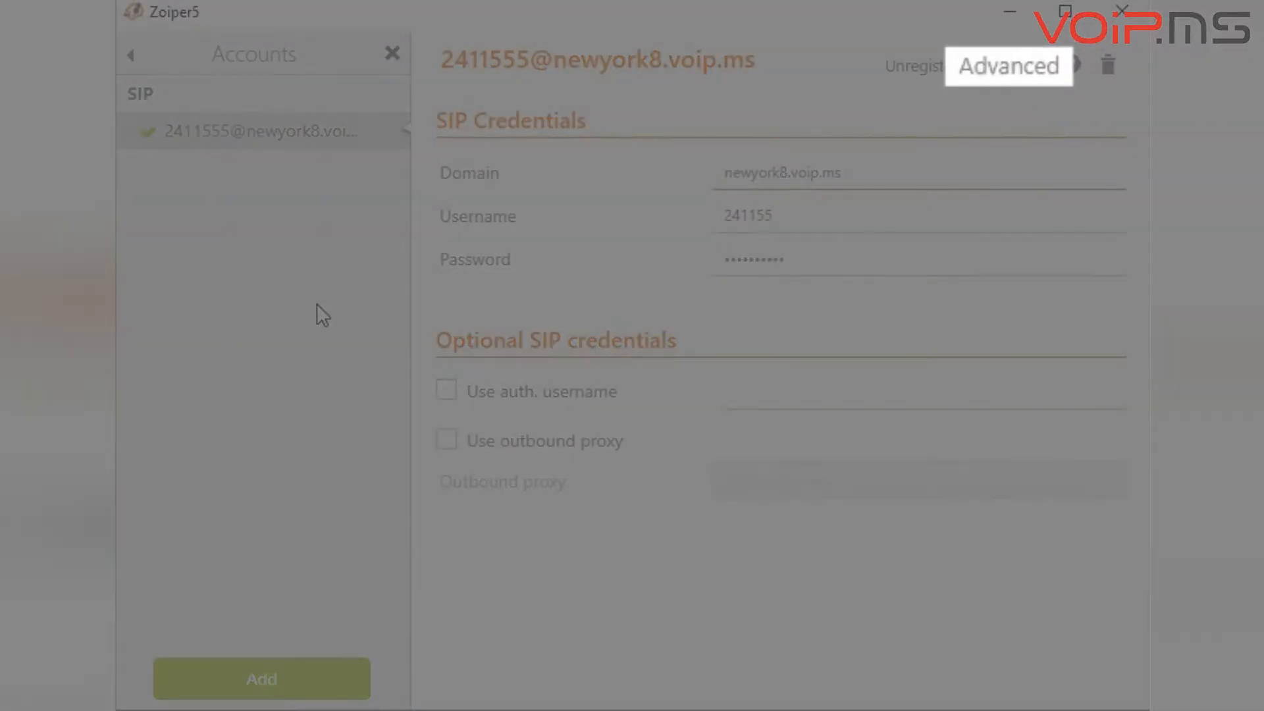
scroll("down", 3)
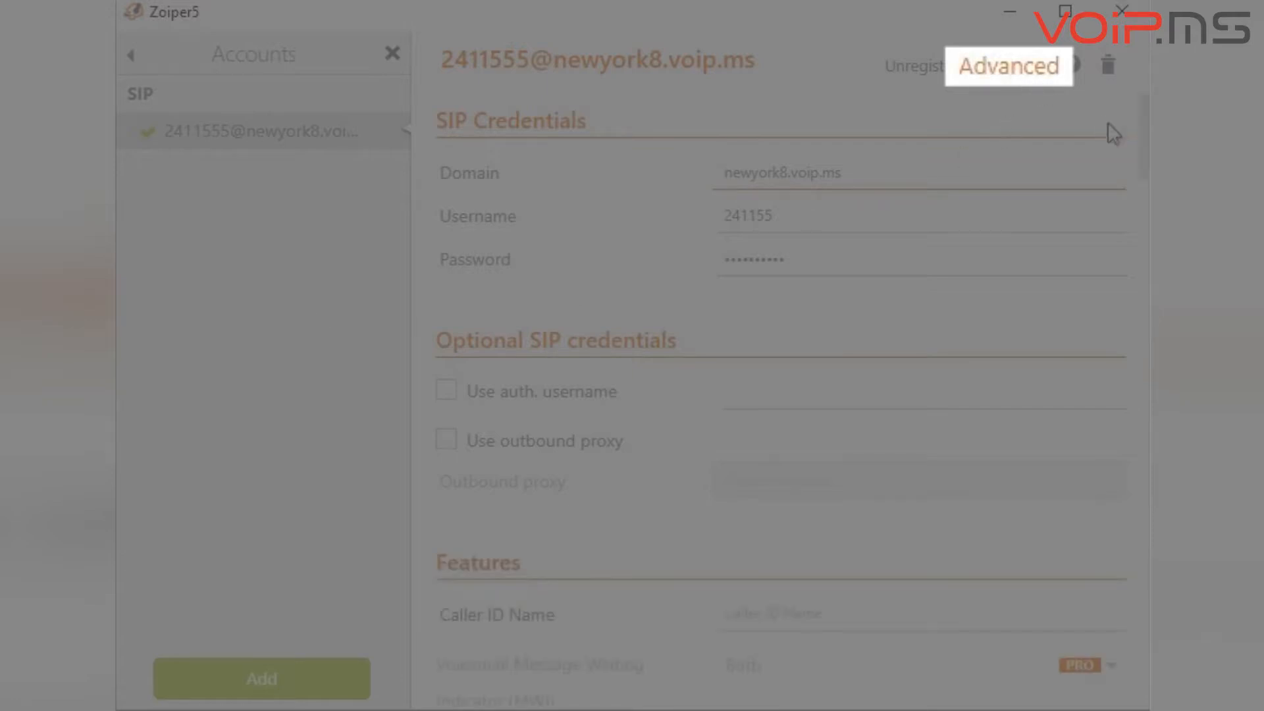
scroll("down", 3)
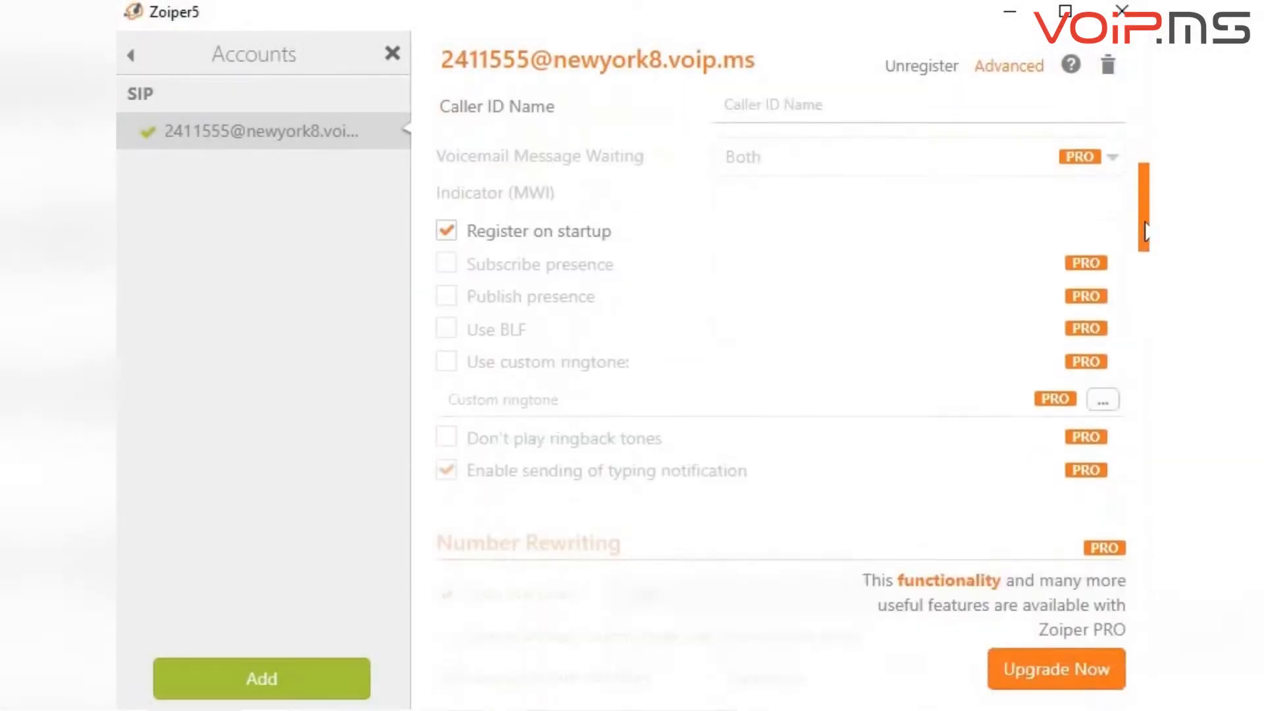
scroll("down", 3)
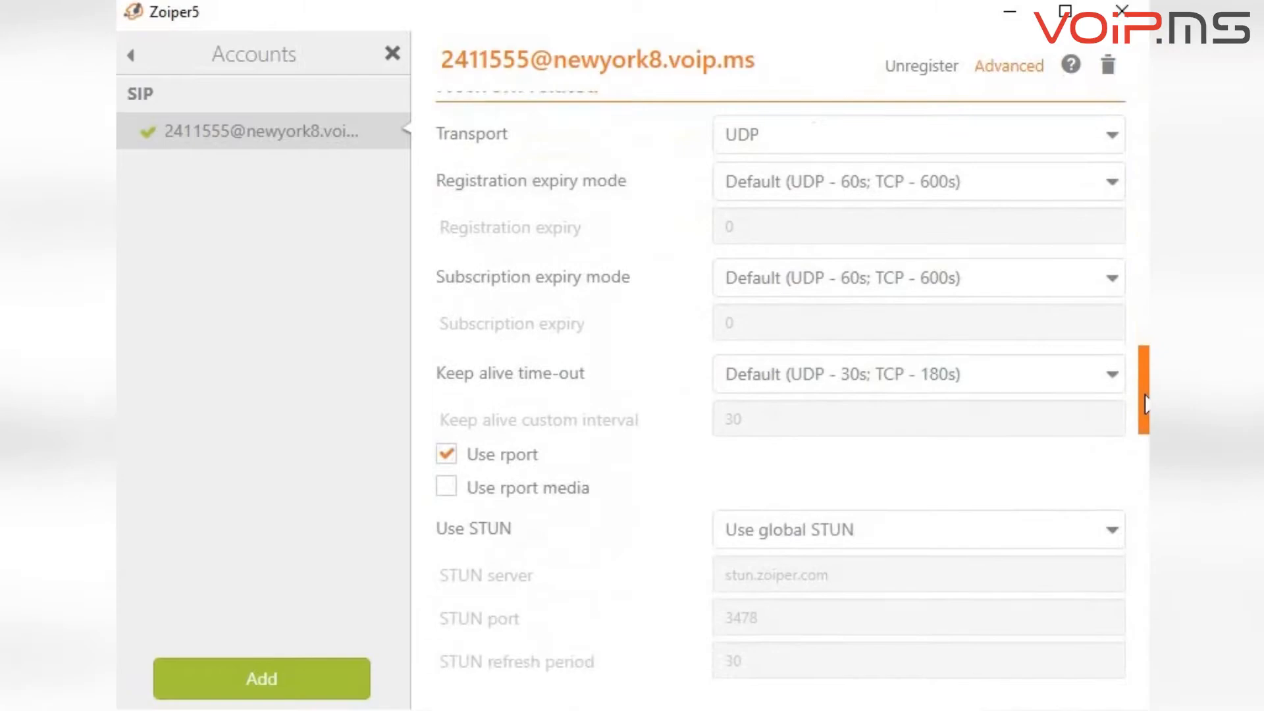
scroll("down", 3)
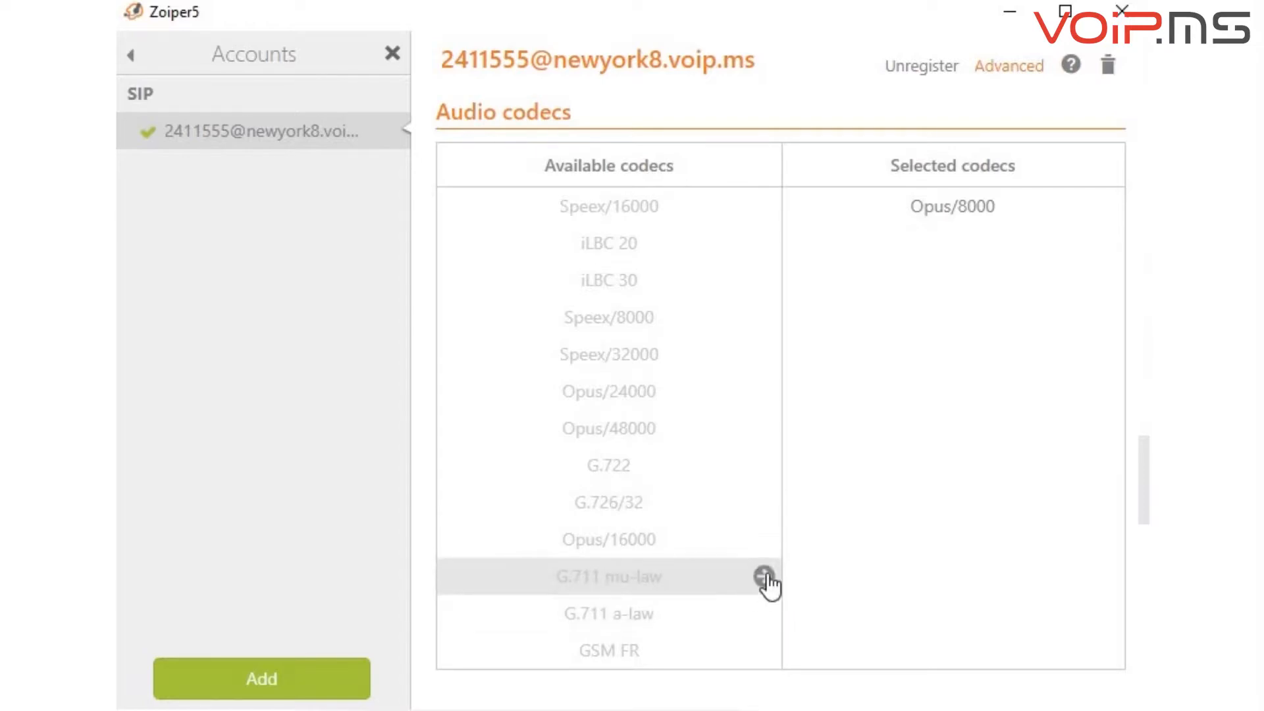
left_click(767, 576)
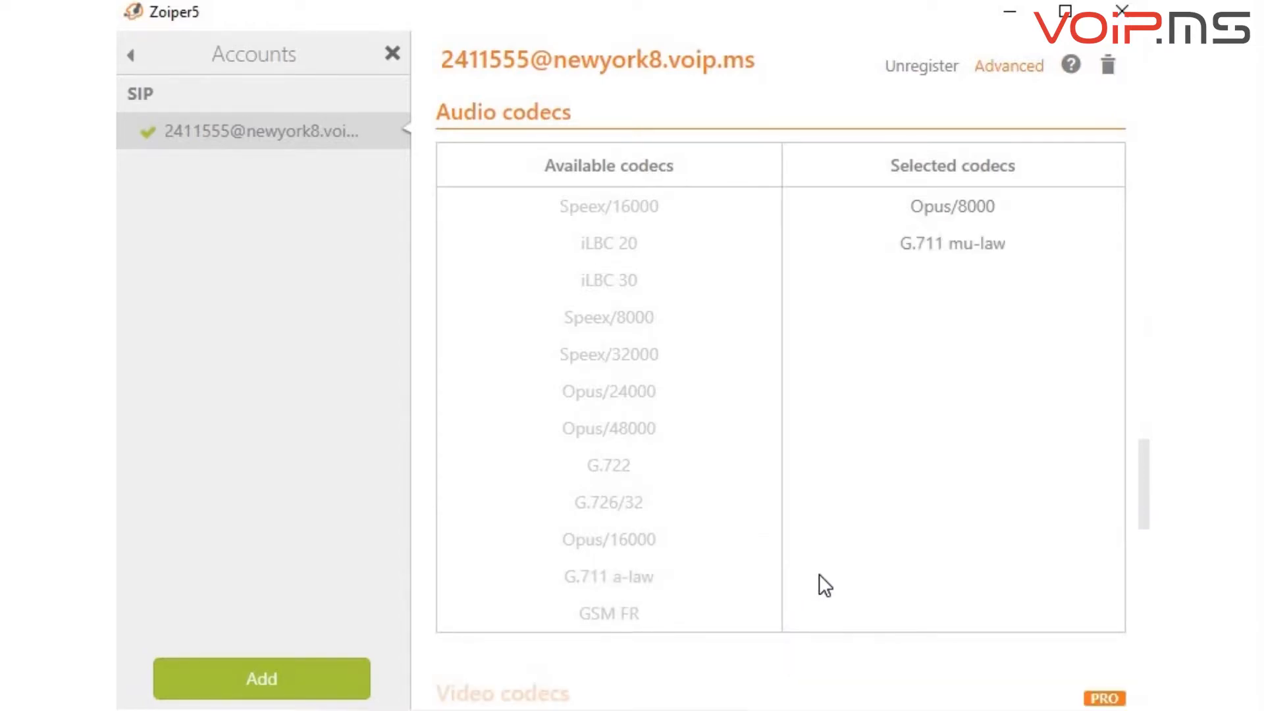
mouse_move(827, 564)
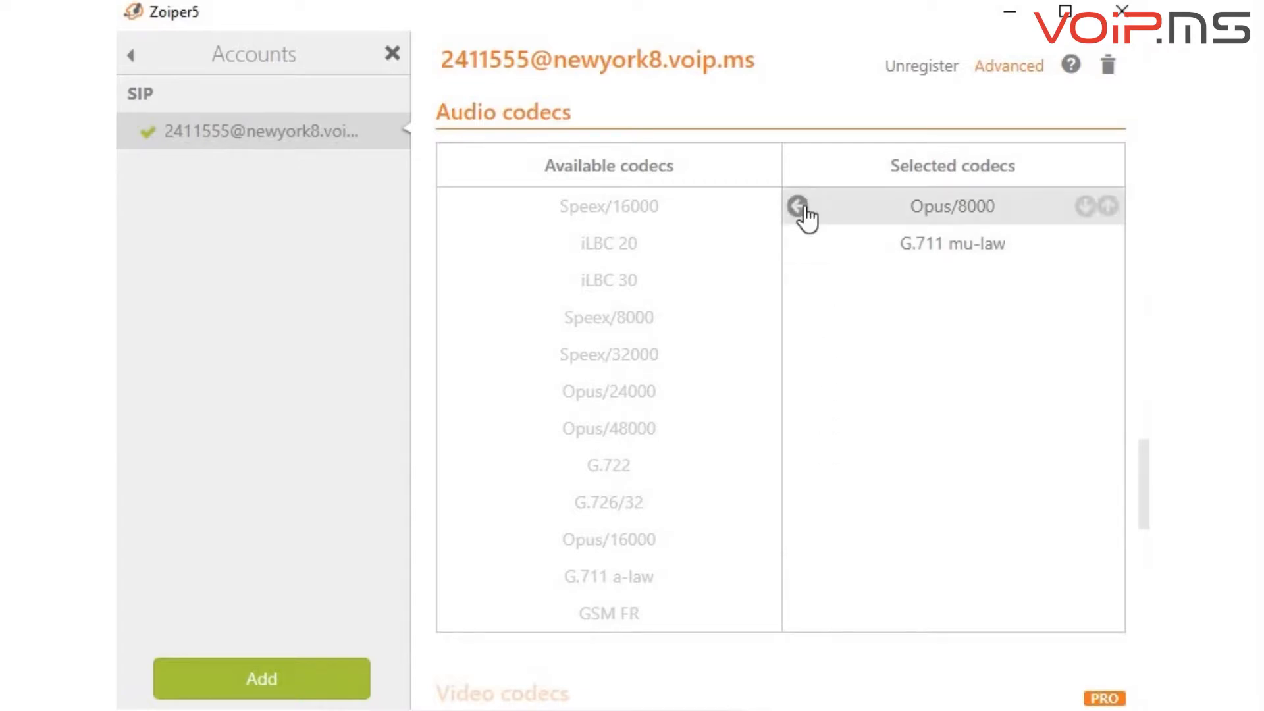
left_click(796, 207)
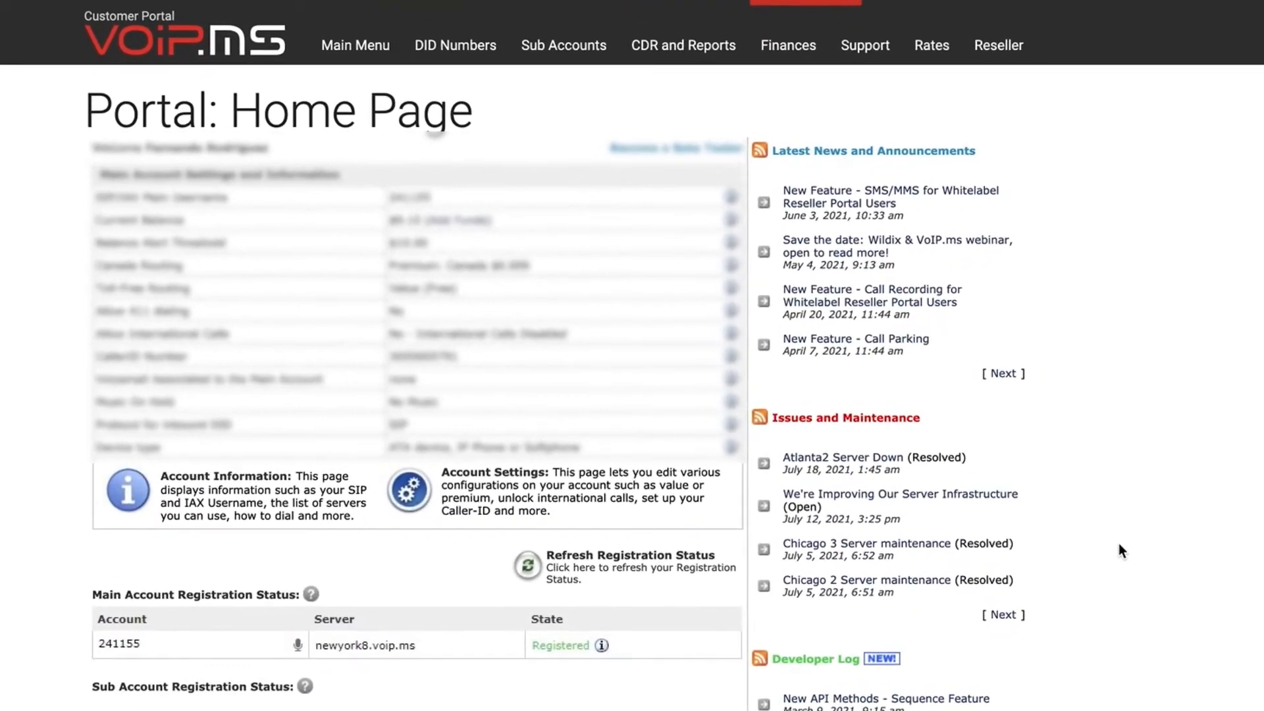
- On Account Settings > Advanced, untick G.729a, tick G.722 alongside G.711U, and apply the allowed codecs
left_click(354, 44)
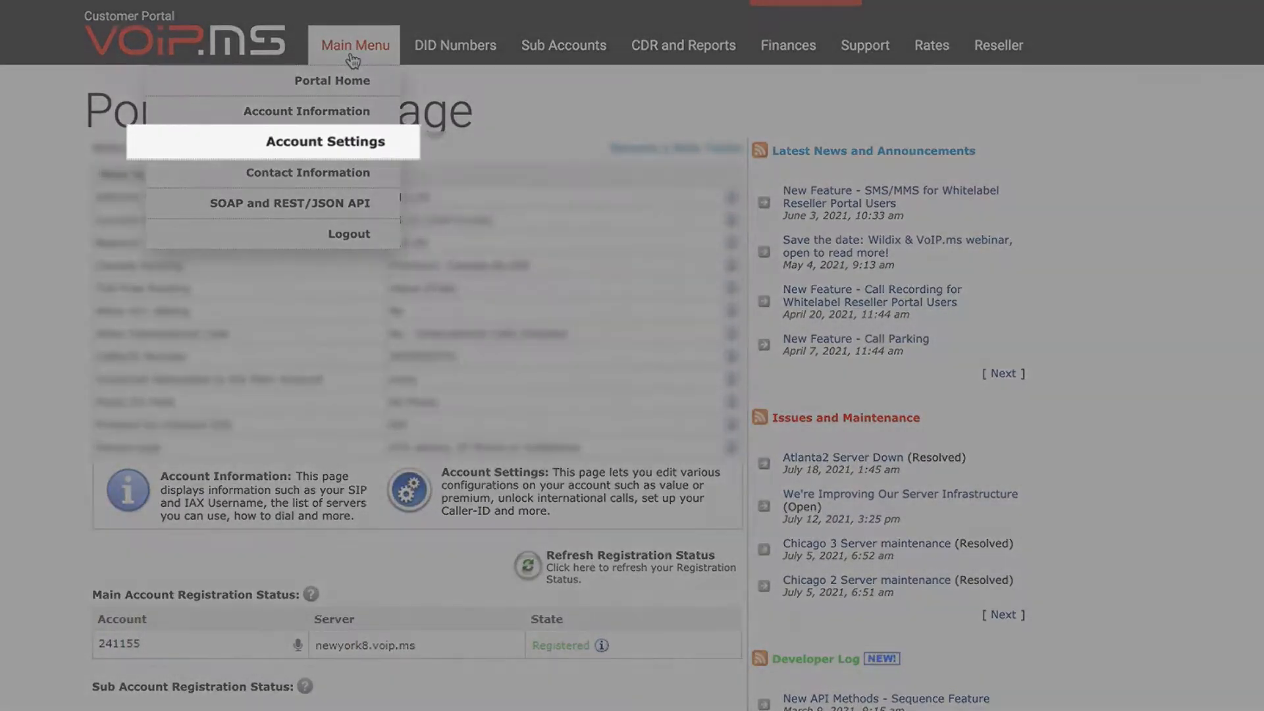
left_click(325, 141)
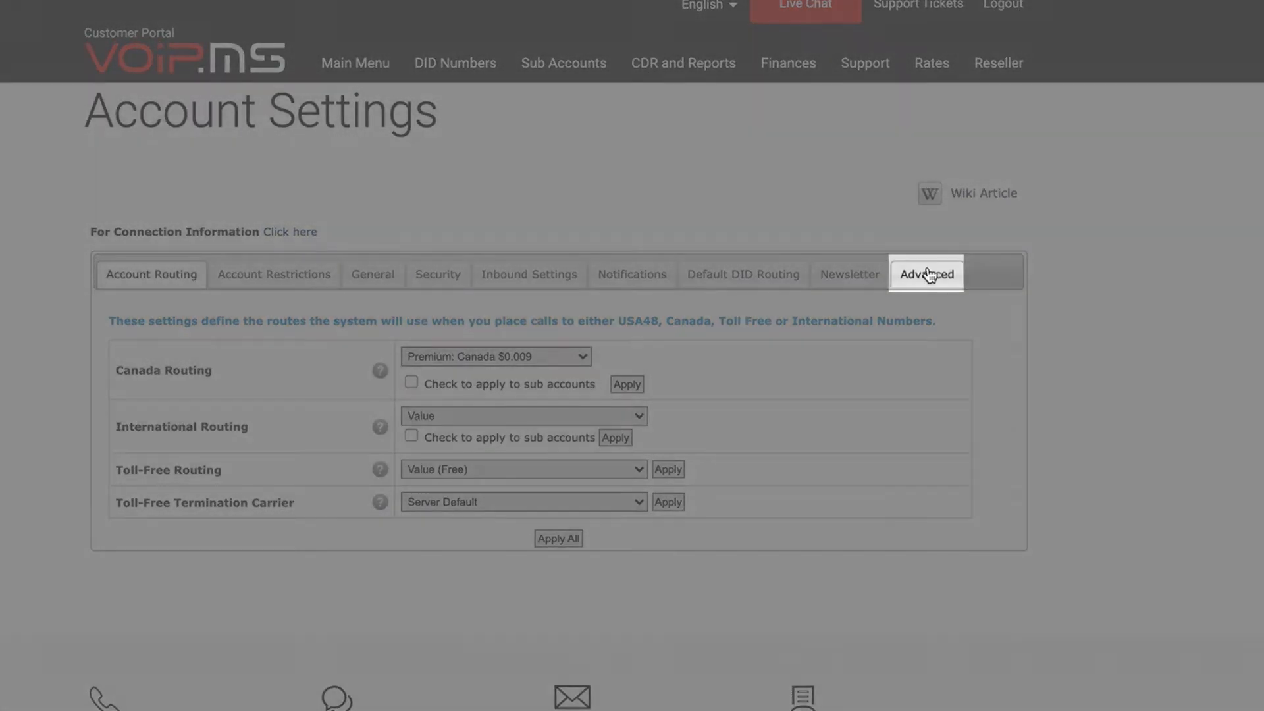
left_click(925, 274)
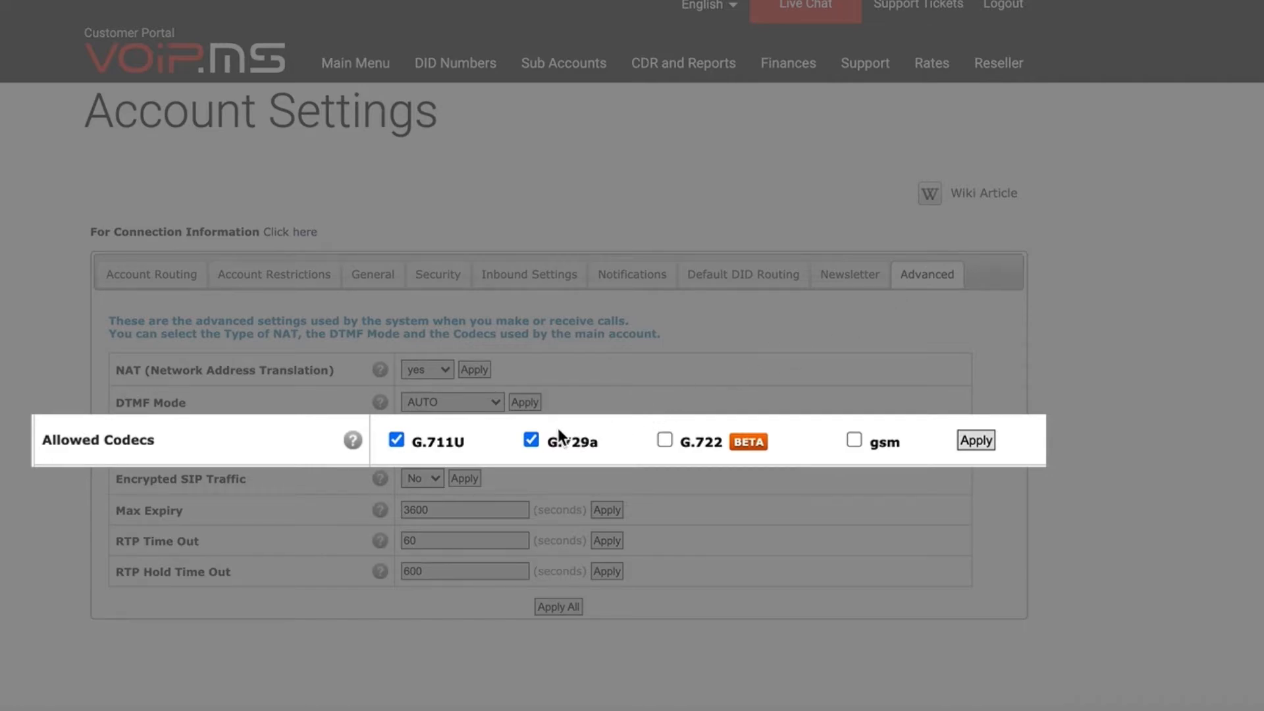
left_click(531, 439)
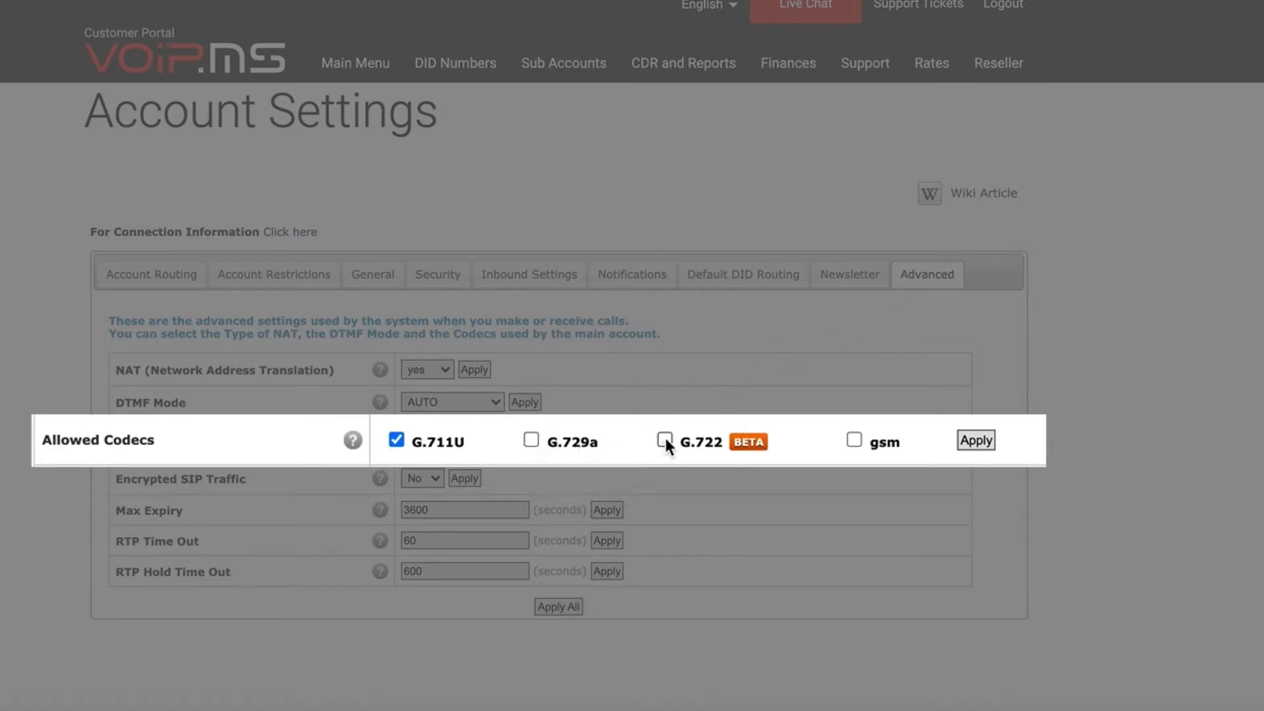
left_click(663, 440)
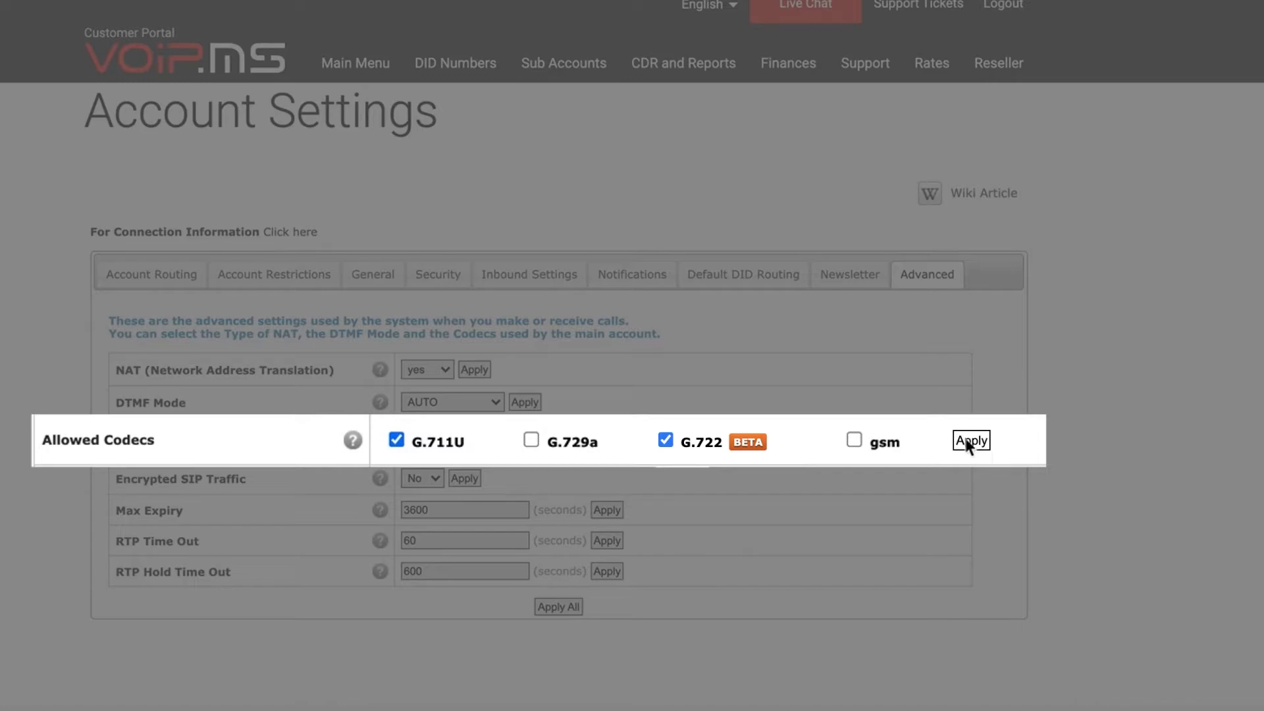
left_click(971, 441)
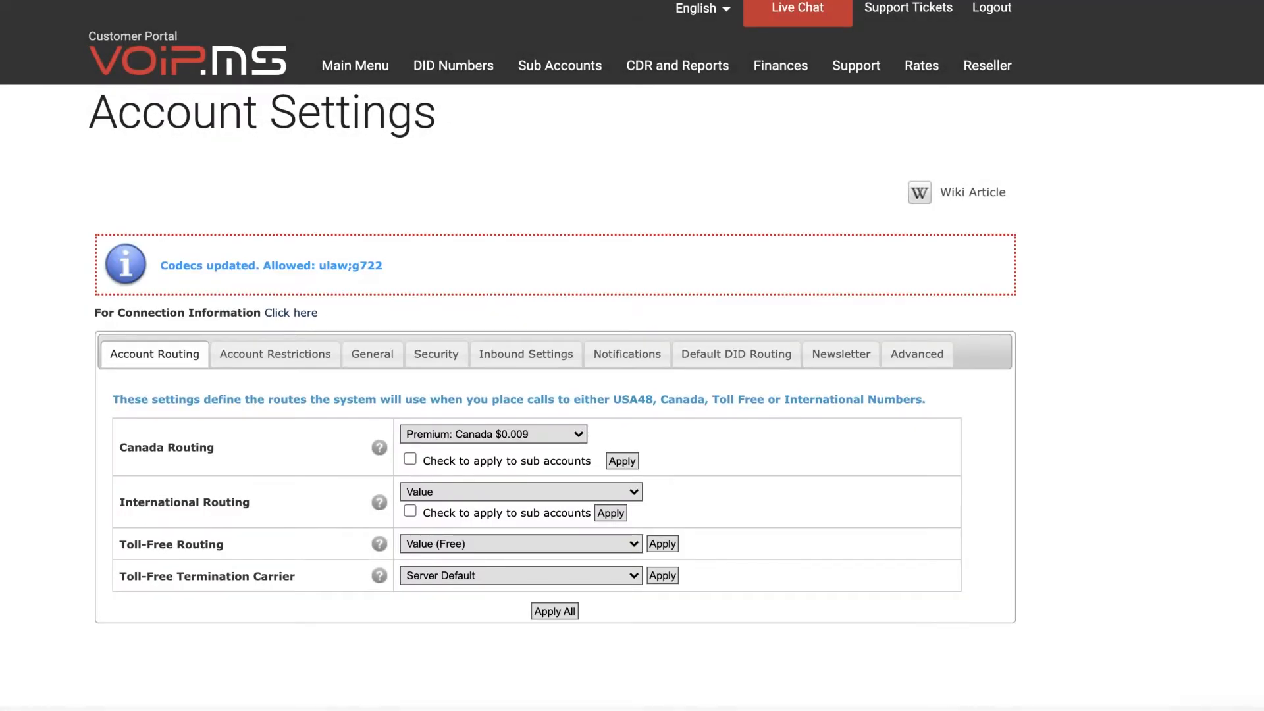
- From Sub Accounts > Manage Sub Accounts, open a sub account's settings with its edit pencil
left_click(559, 66)
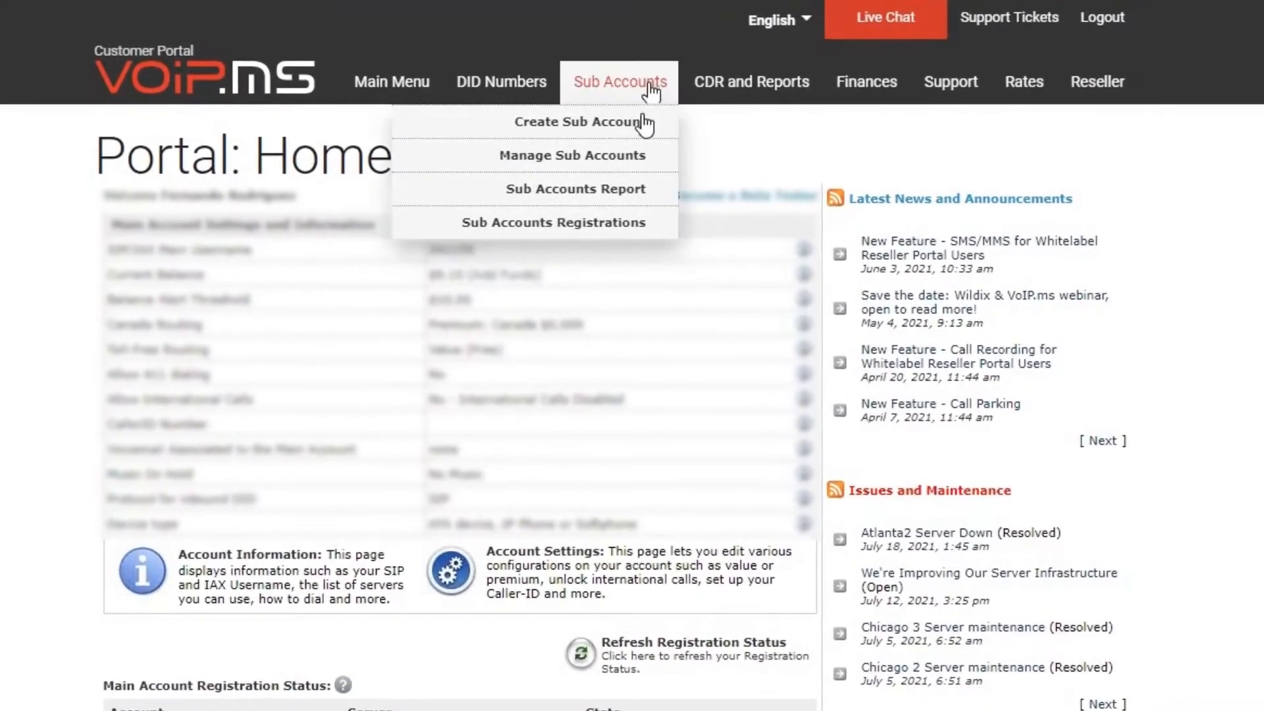
mouse_move(575, 155)
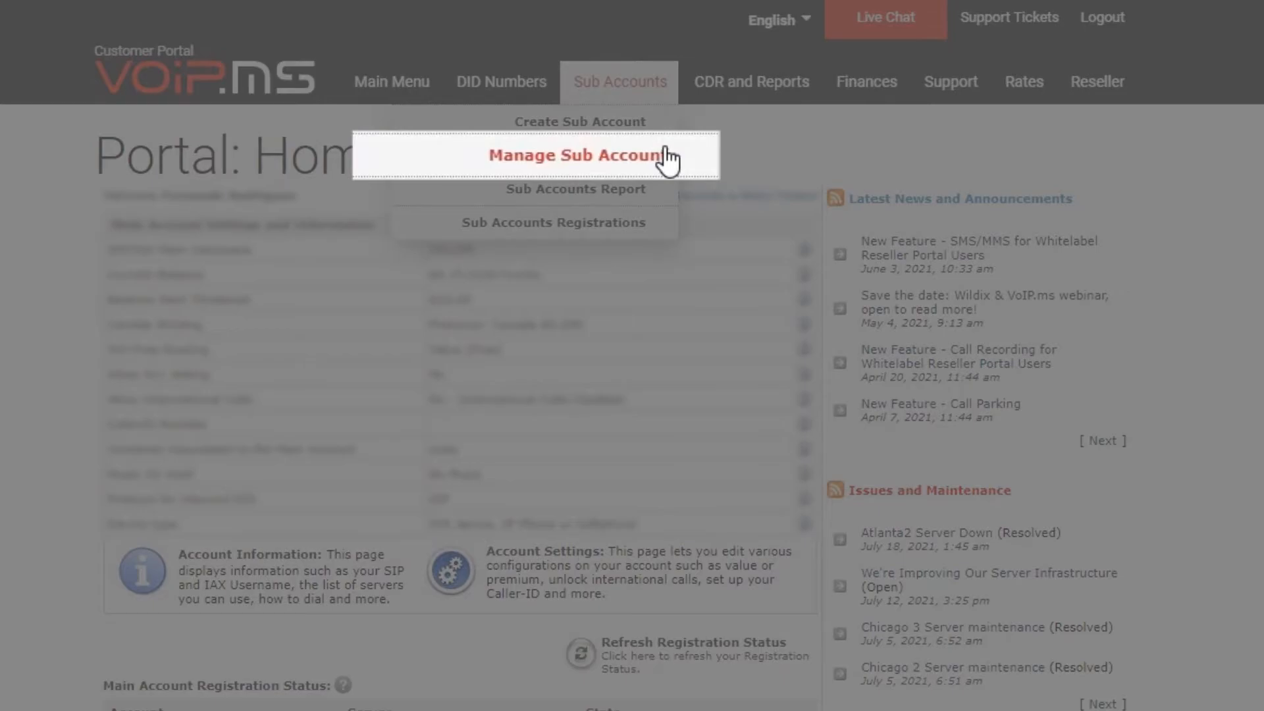
left_click(574, 155)
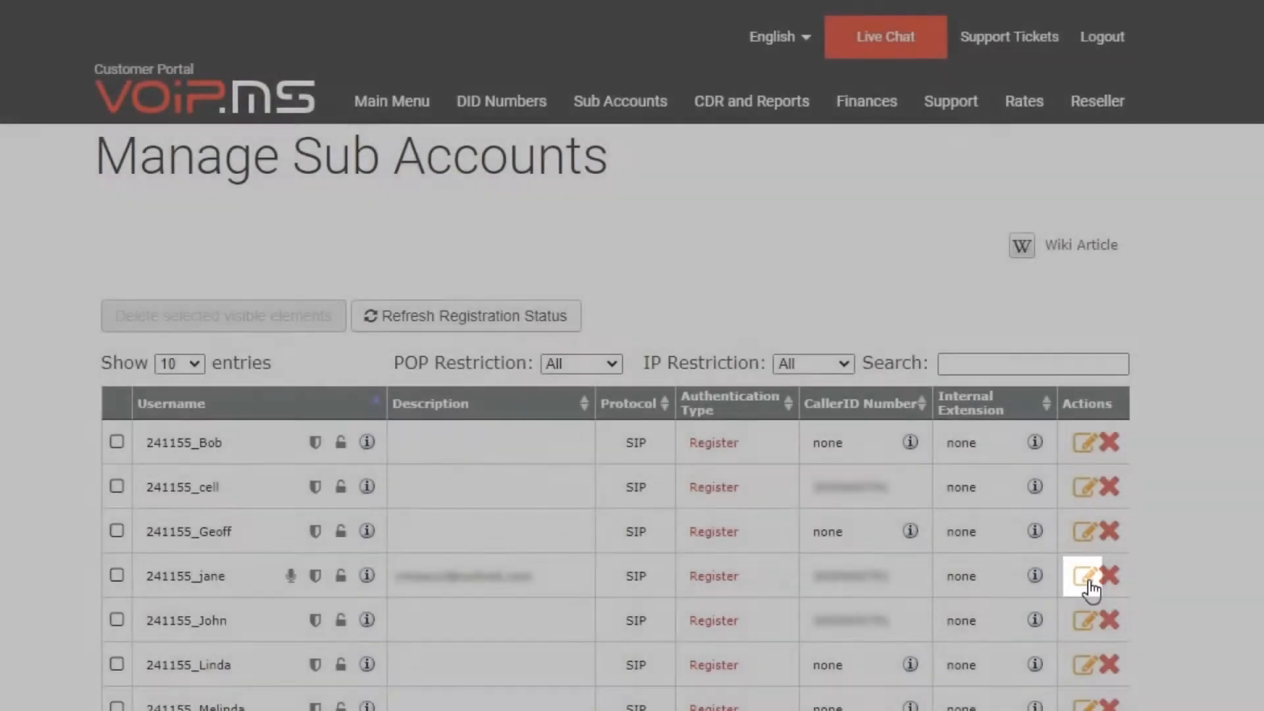
left_click(1083, 576)
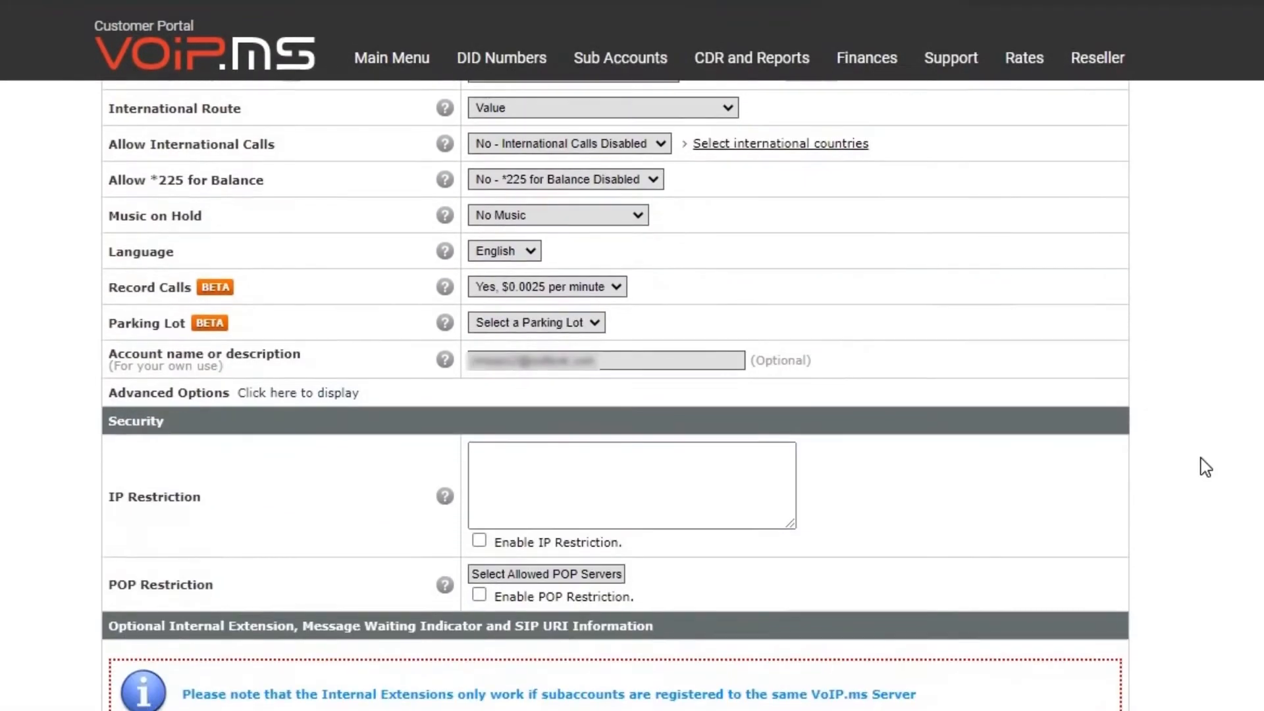
mouse_move(429, 383)
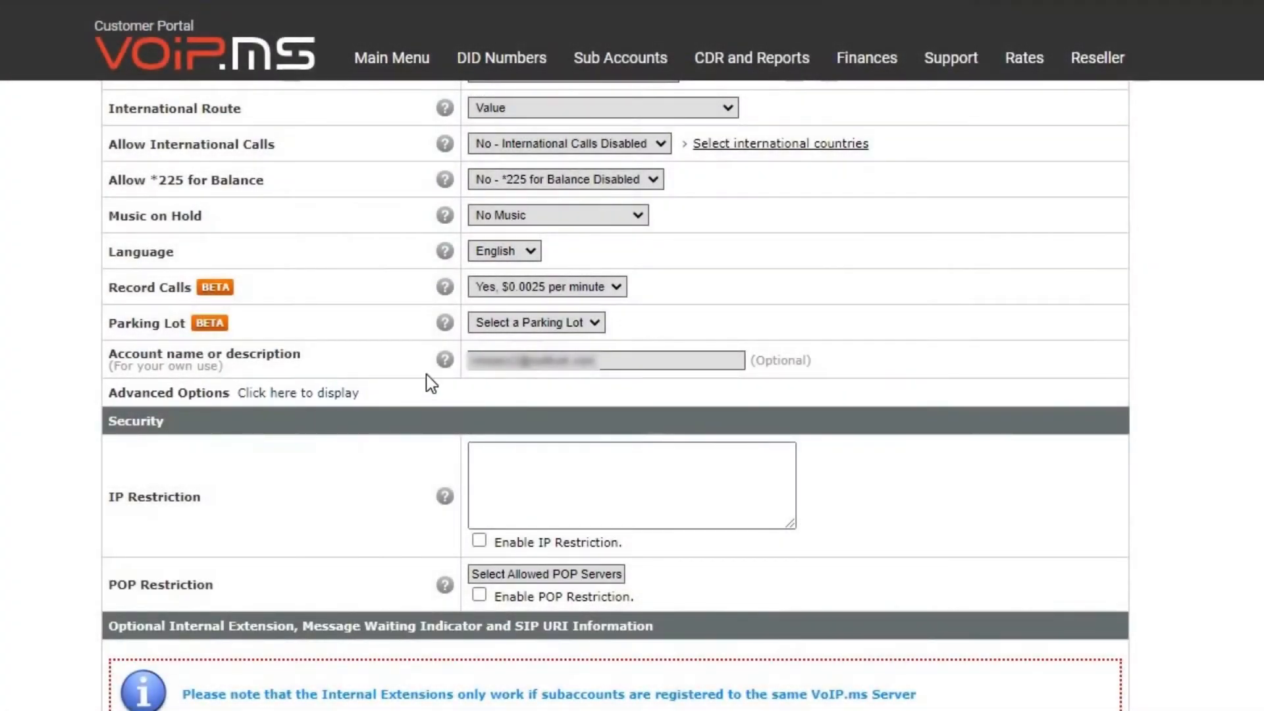
left_click(296, 392)
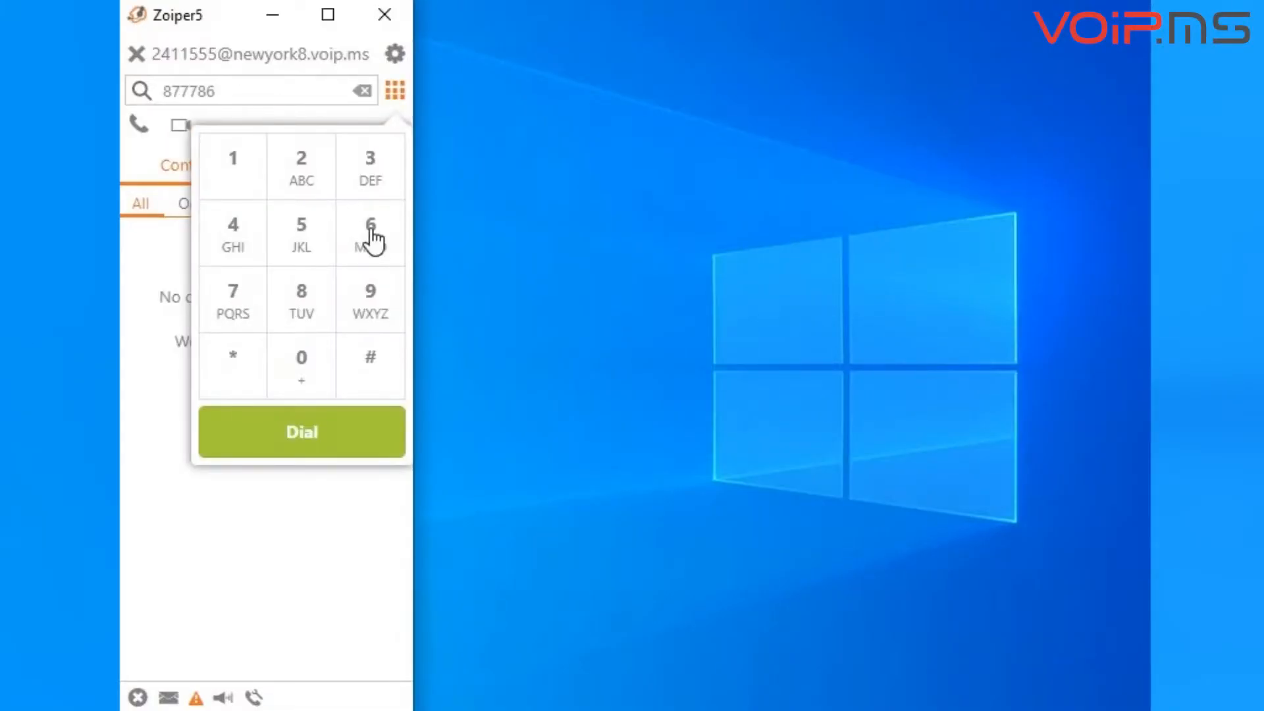
- Key the next digit of the test number into the Zoiper dial pad
left_click(302, 432)
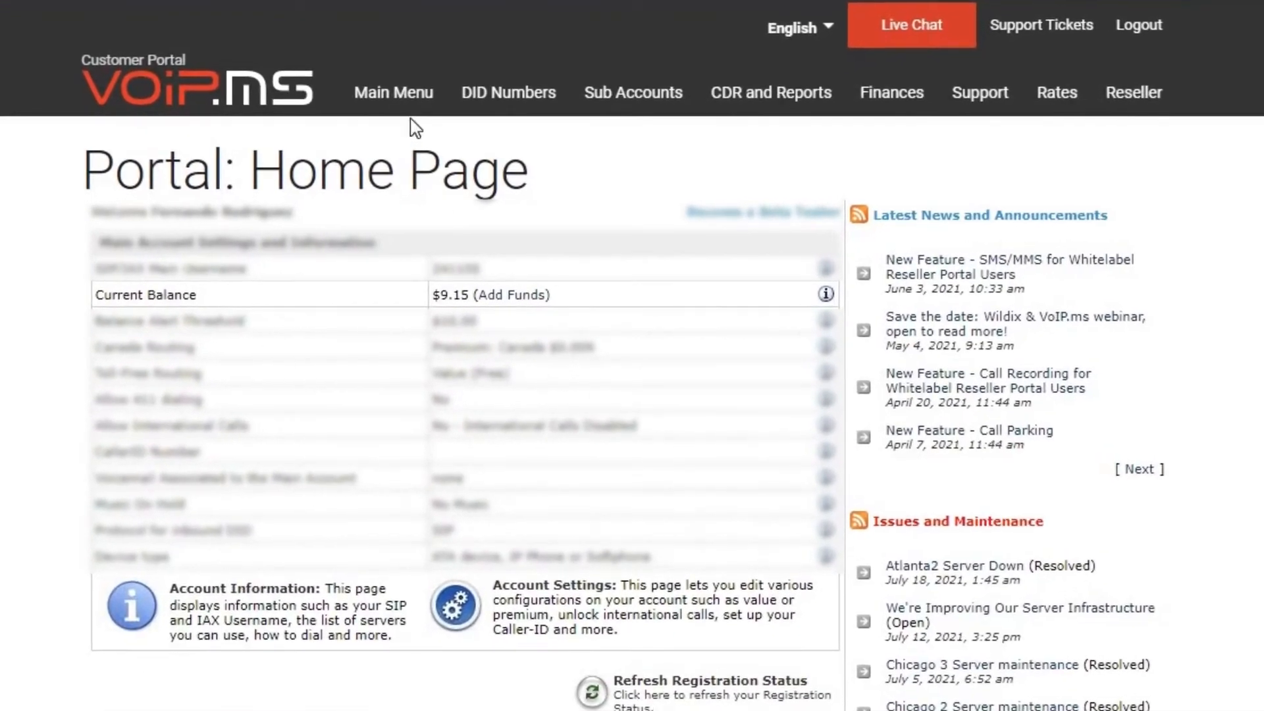
- Reach the main account's General settings via Main Menu > Account Settings
left_click(394, 92)
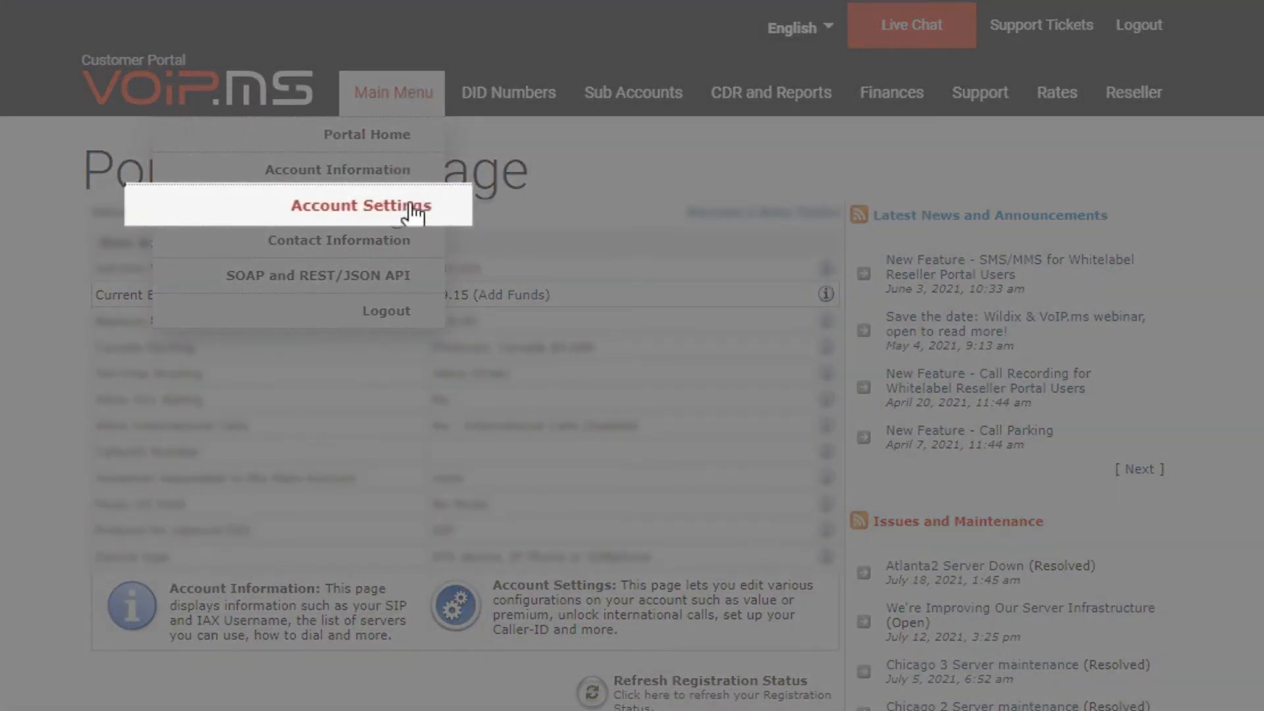
left_click(360, 205)
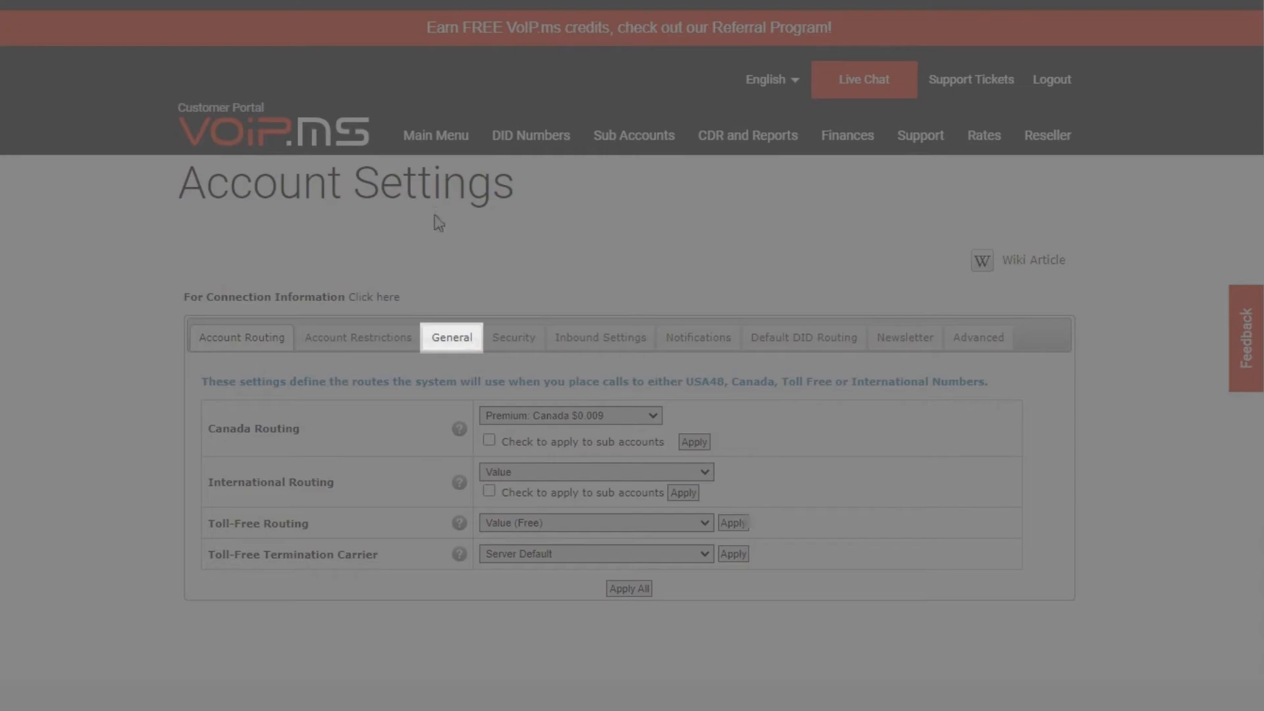
left_click(452, 337)
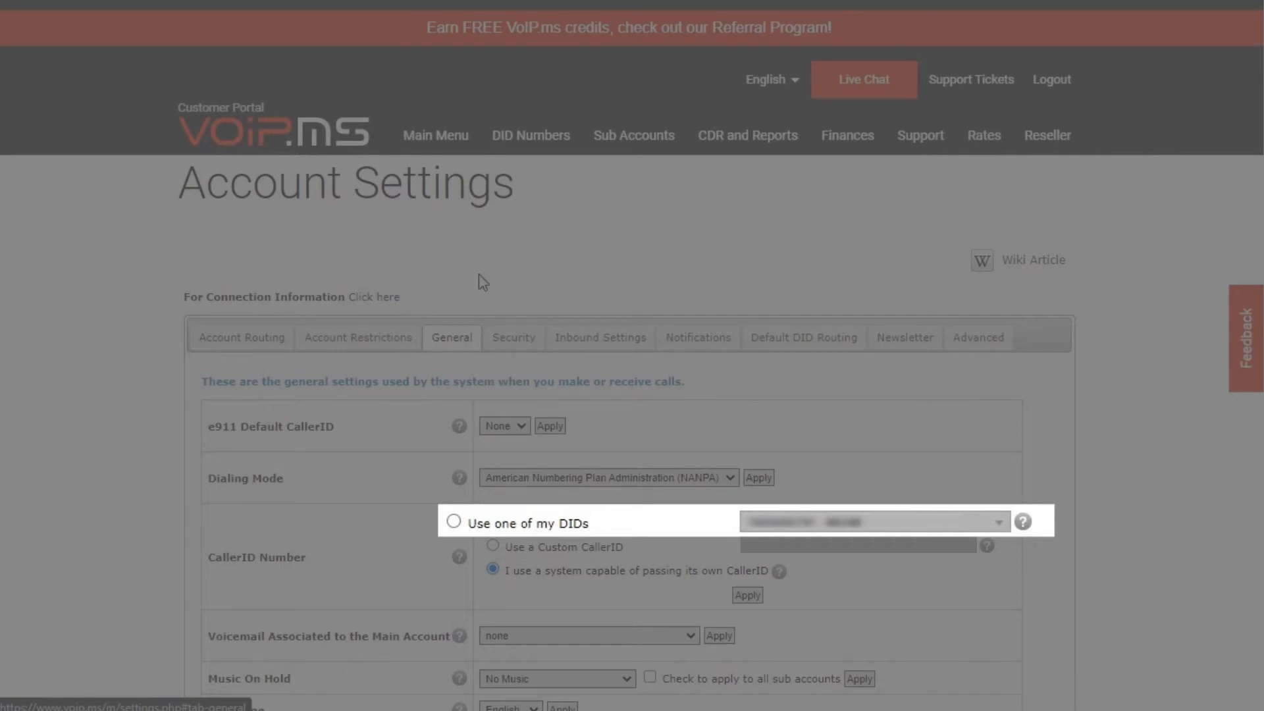
mouse_move(551, 330)
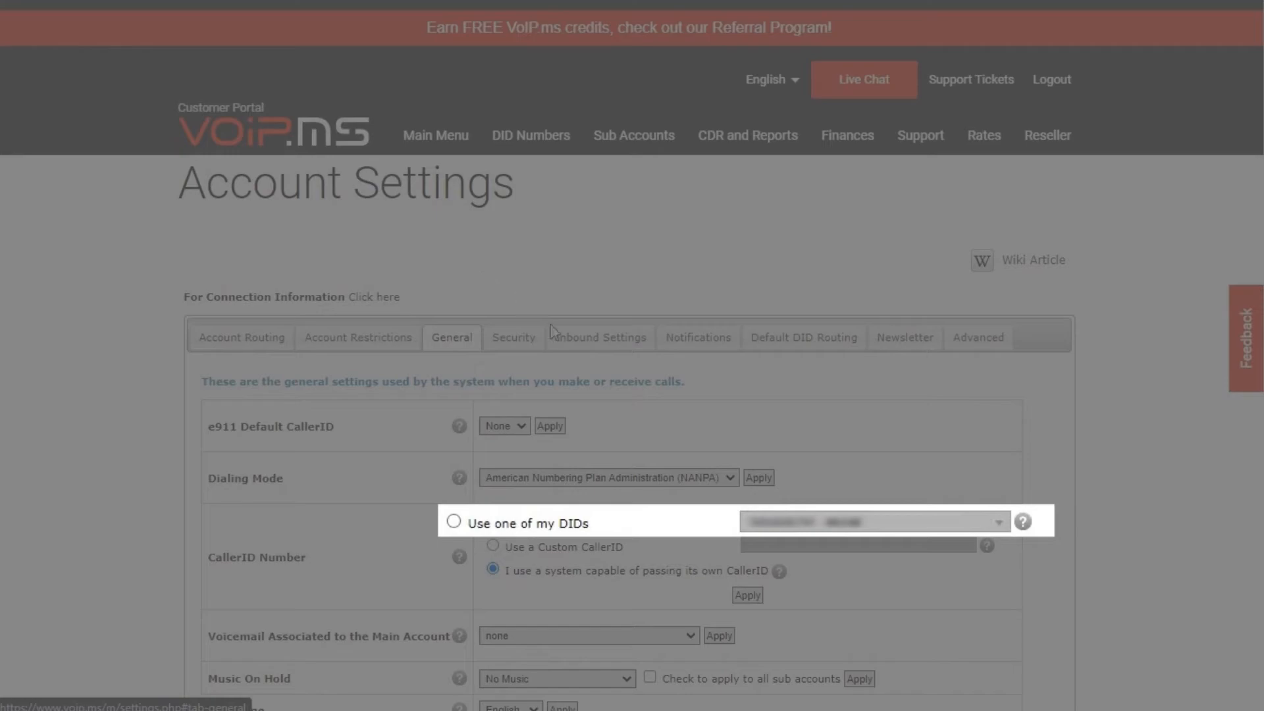
- Try the custom-number and system caller ID options, then leave CallerID Number on 'Use one of my DIDs'
left_click(453, 521)
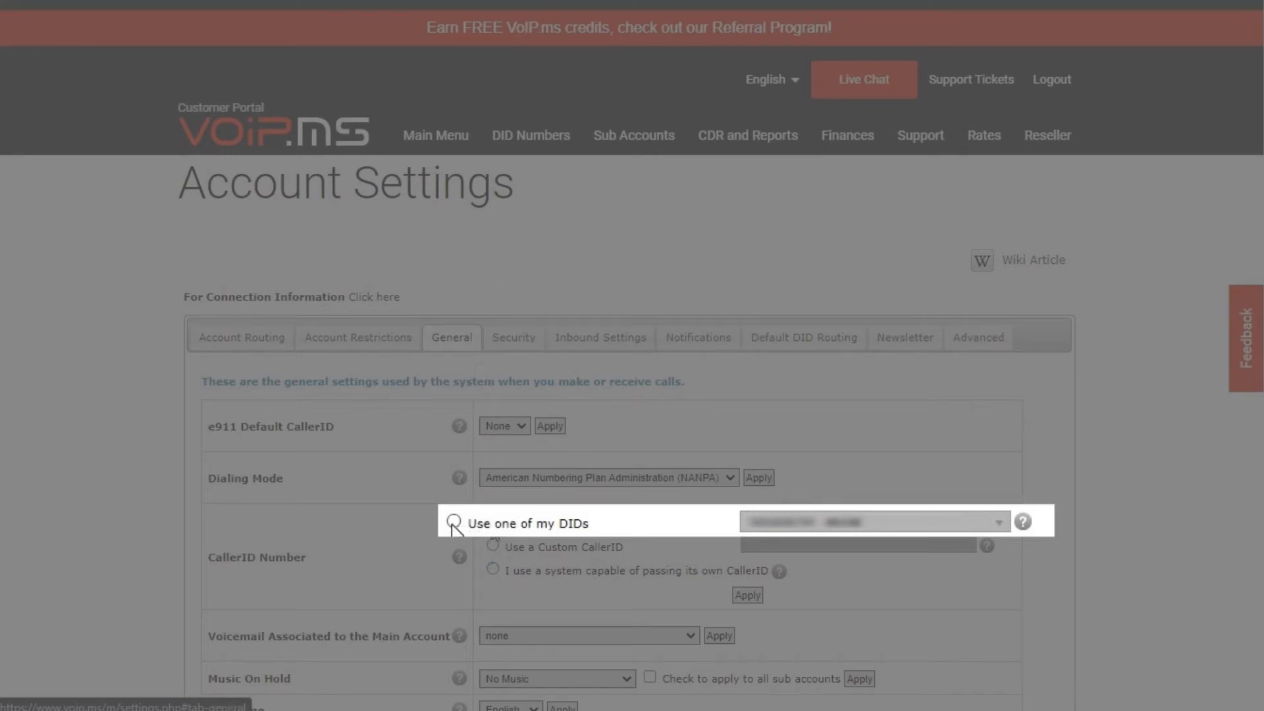
left_click(454, 522)
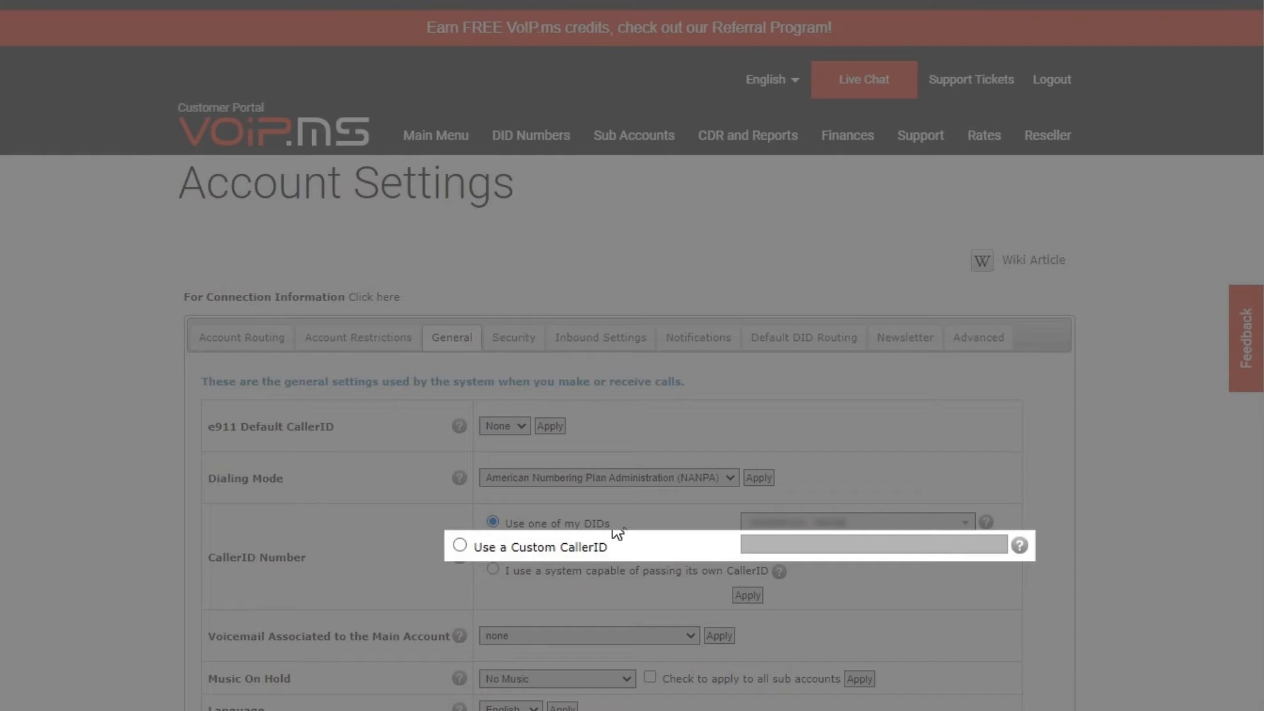
mouse_move(611, 536)
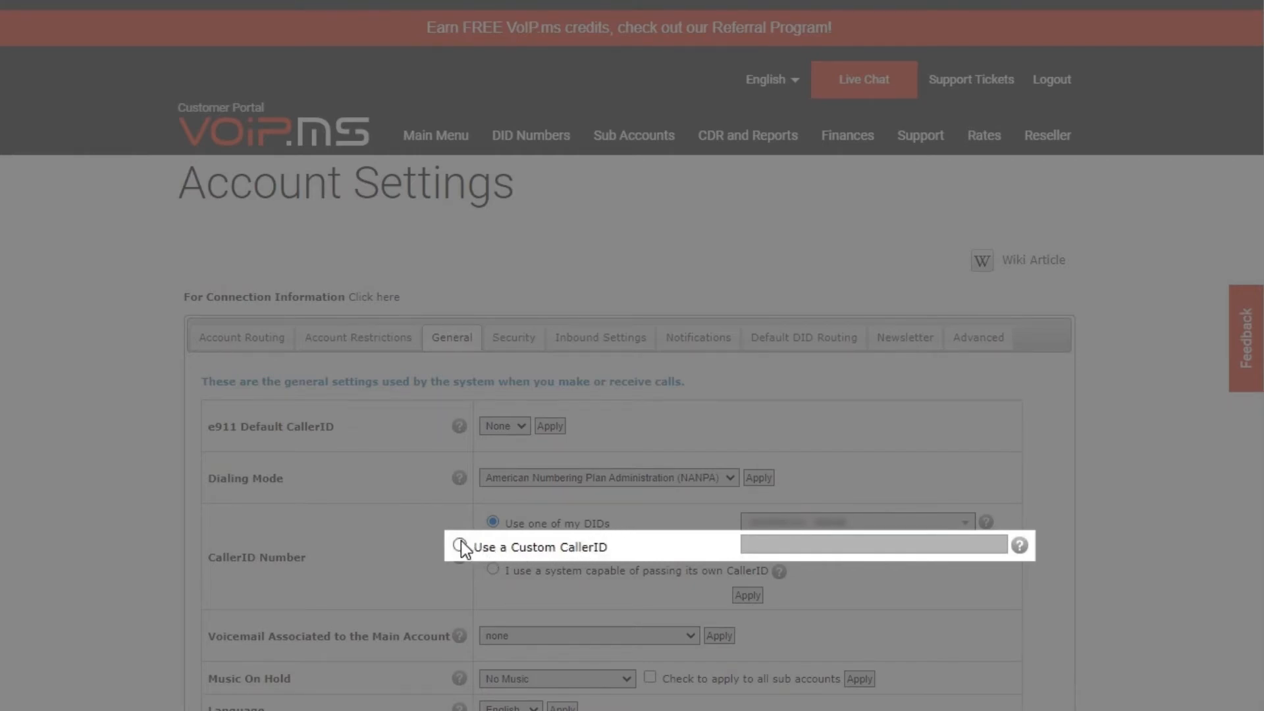
left_click(493, 545)
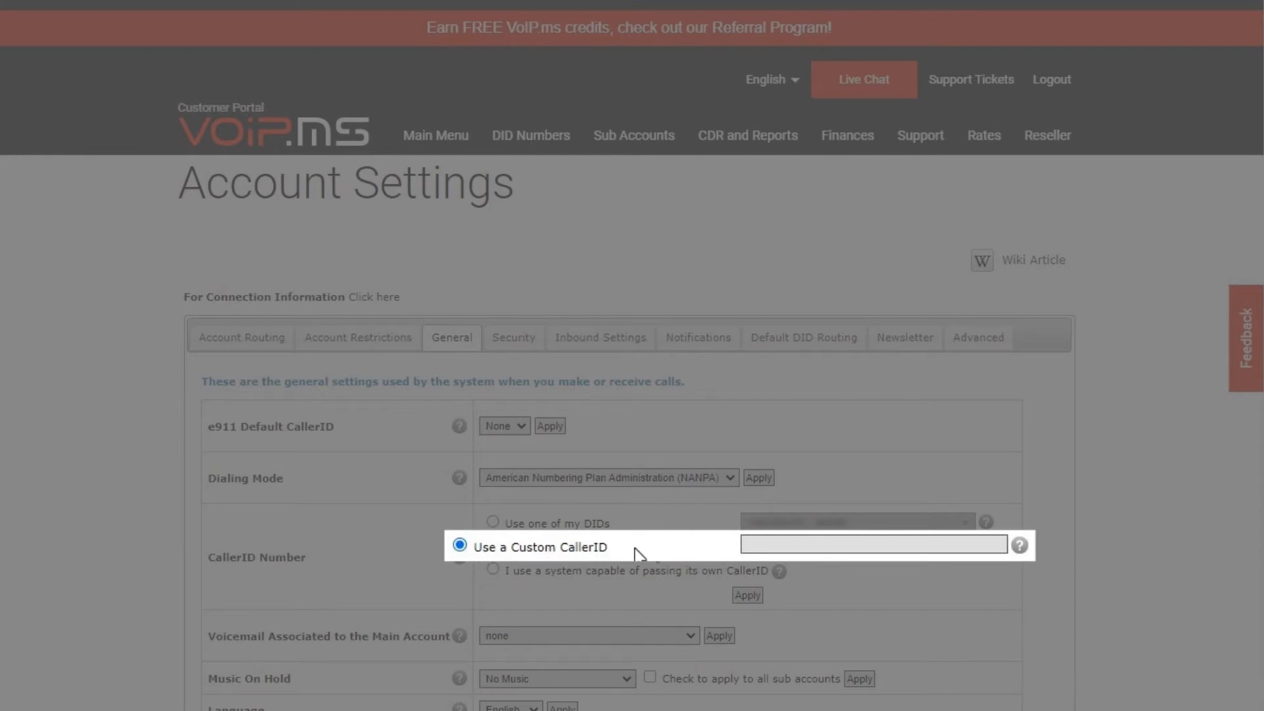
mouse_move(643, 554)
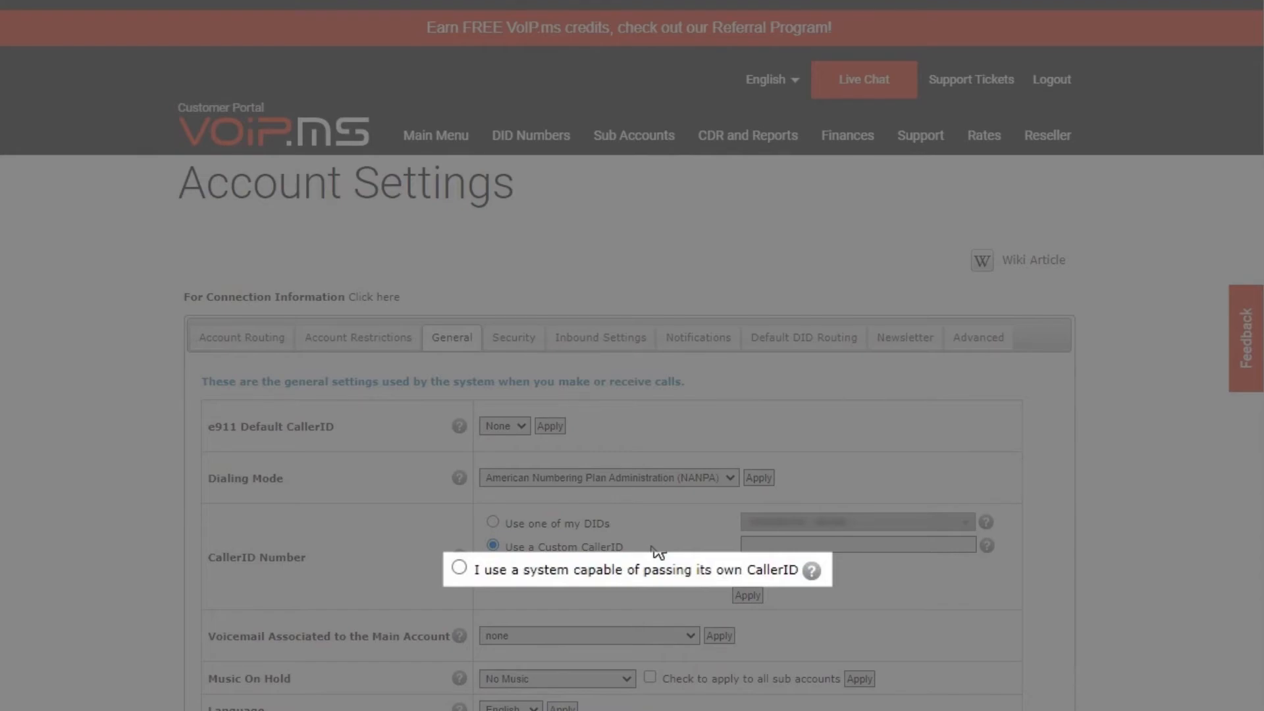
left_click(458, 568)
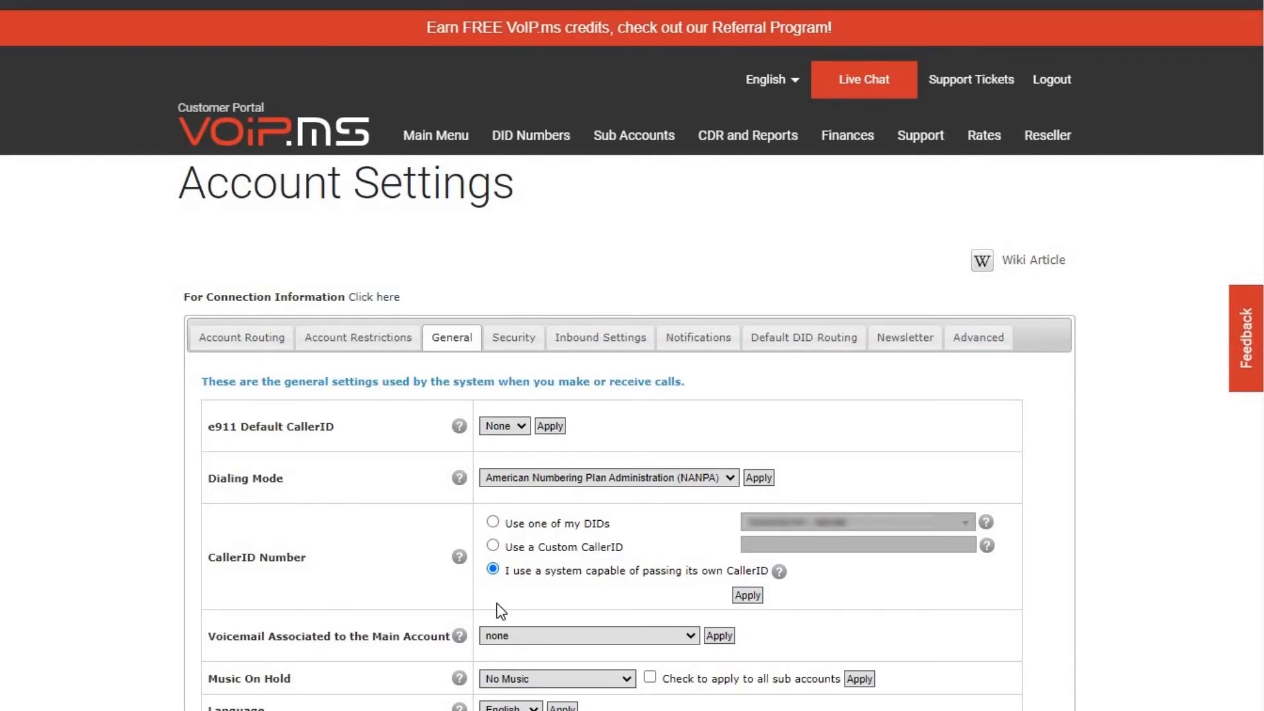
left_click(493, 523)
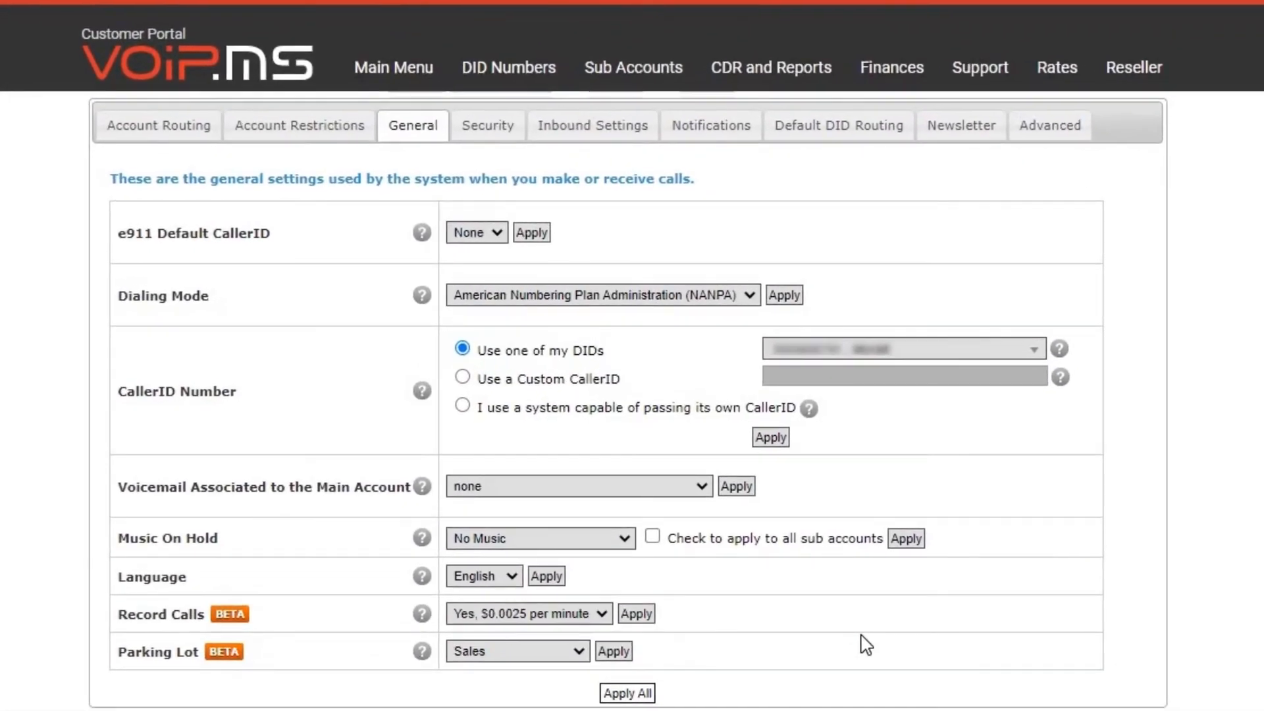
mouse_move(847, 591)
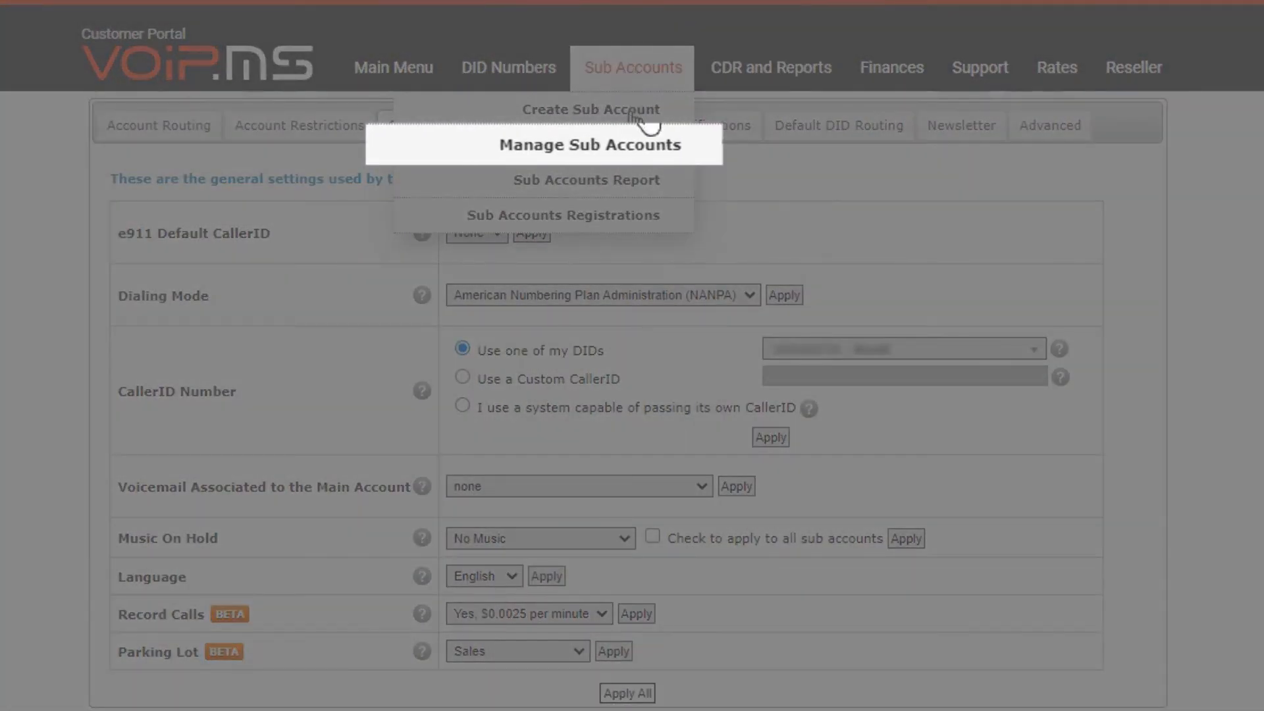
- From Manage Sub Accounts, bring up the jane sub account's edit page with its CallerID options
left_click(590, 145)
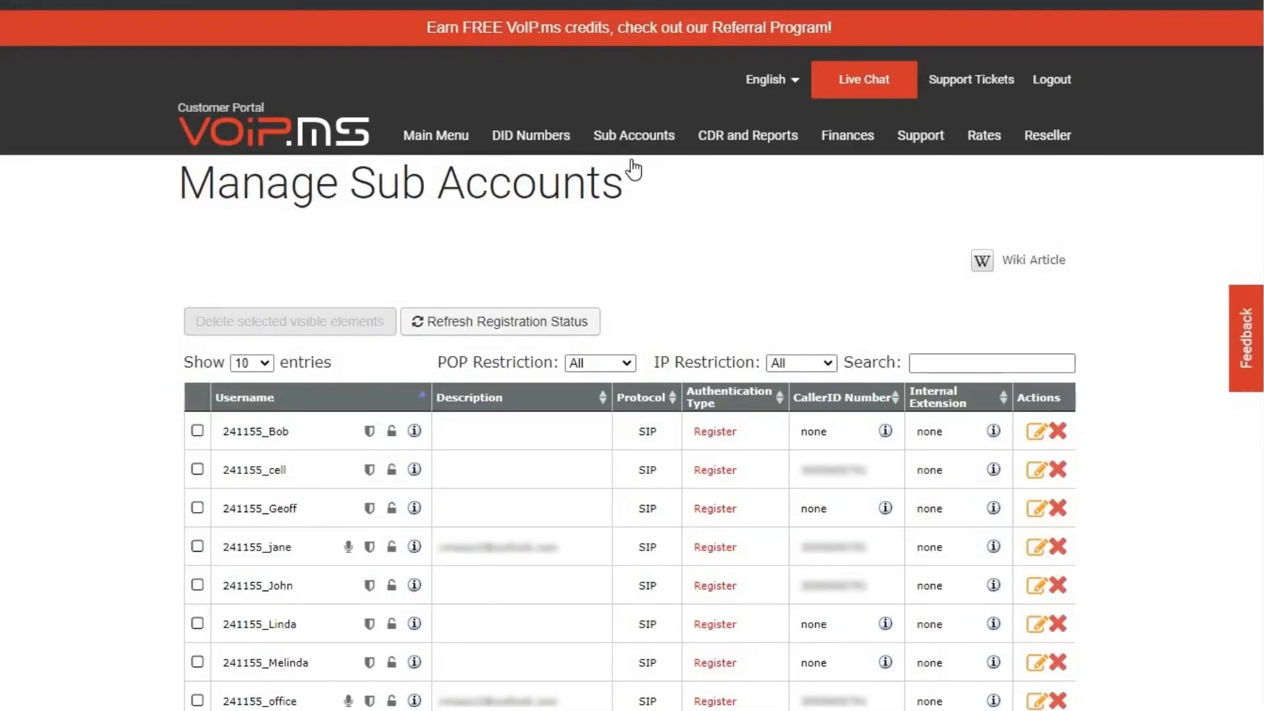
left_click(1036, 546)
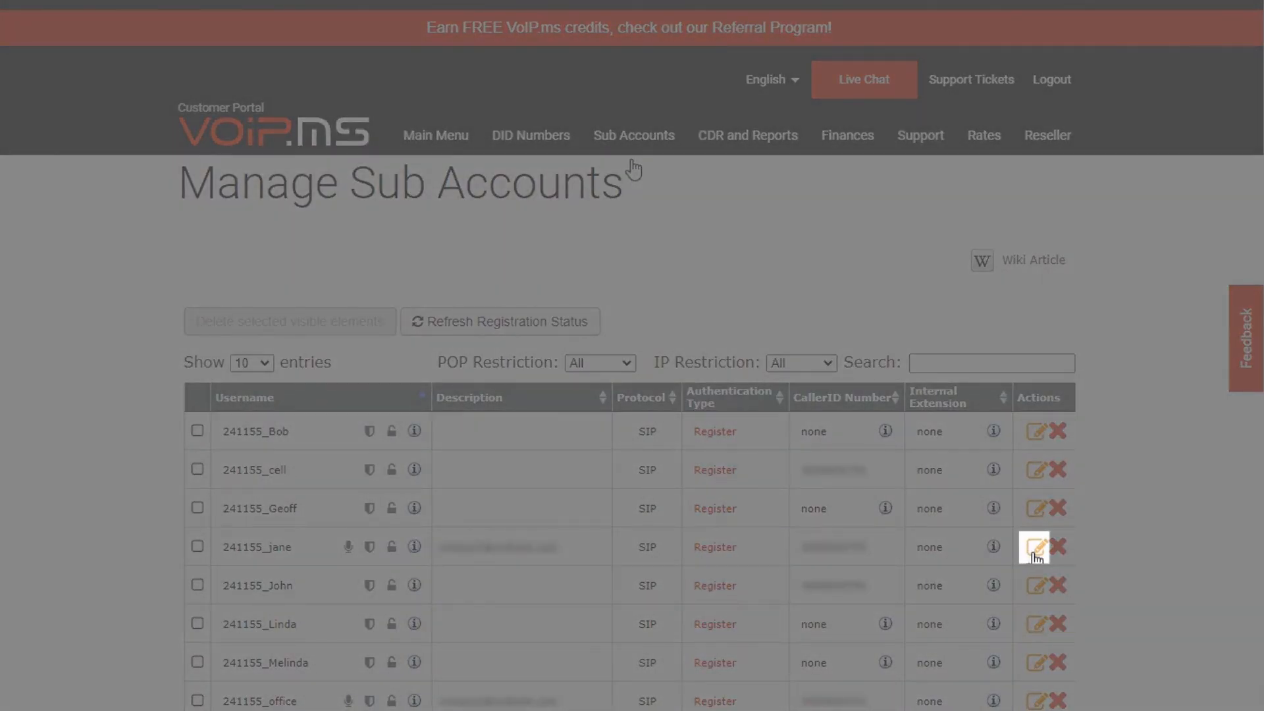
left_click(1034, 548)
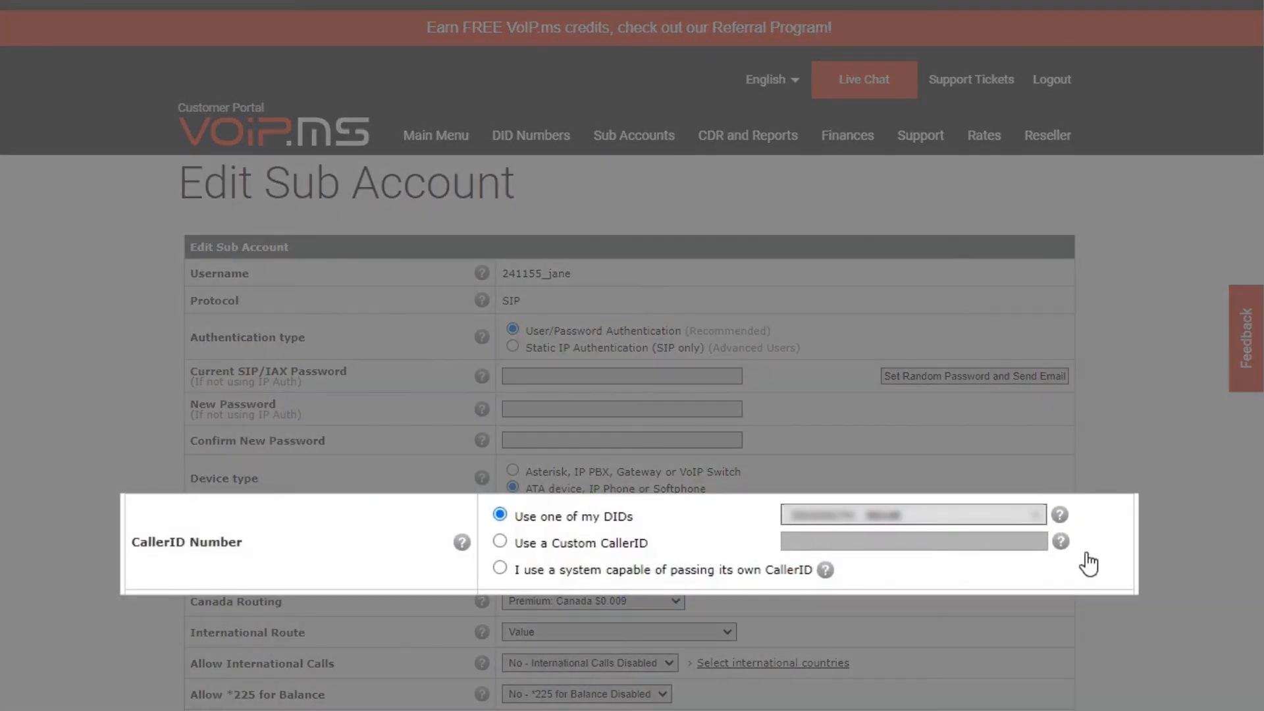